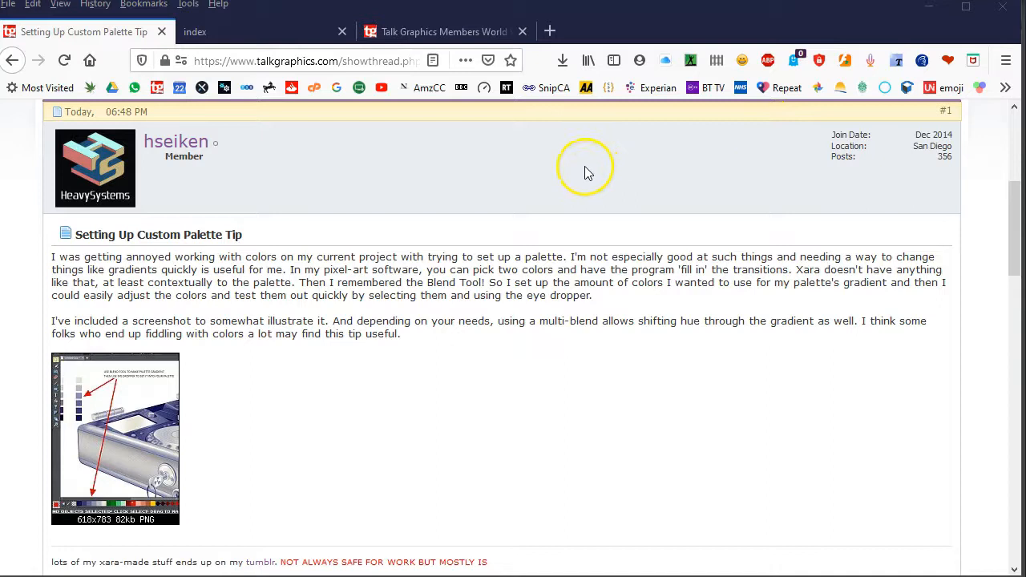
mouse_move(335, 106)
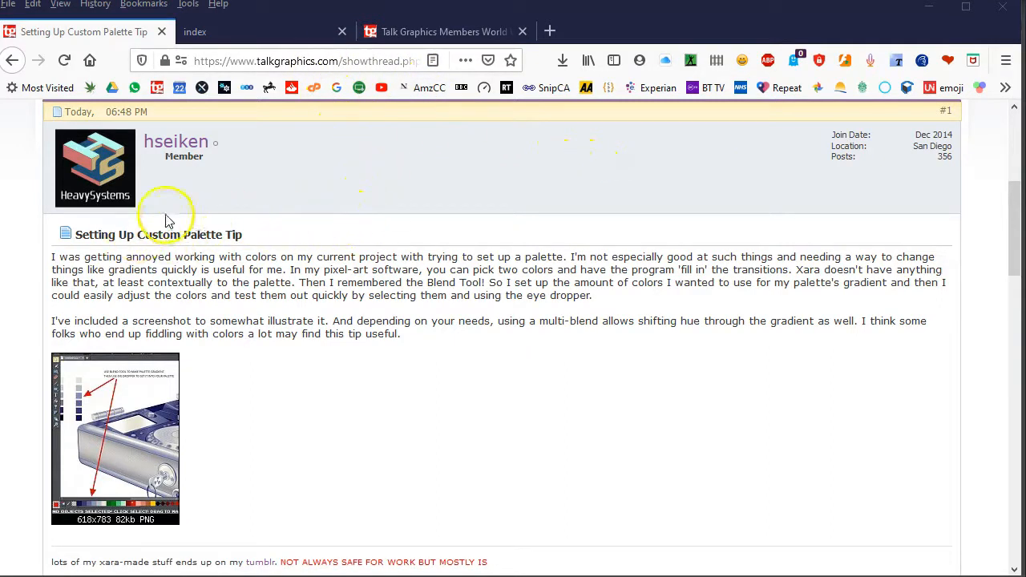
mouse_move(227, 234)
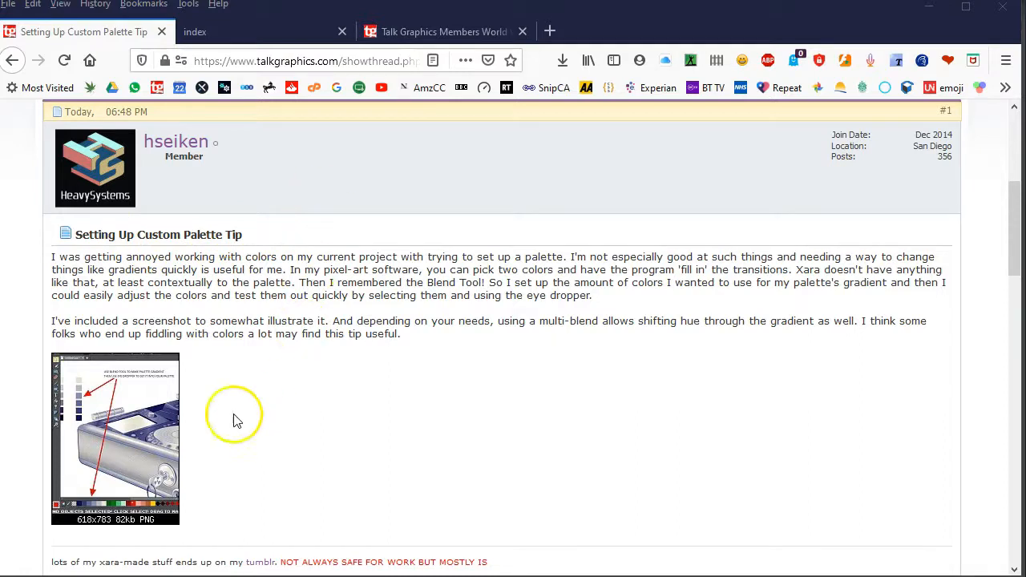
- Enlarge the attached palette tip screenshot showing the blend-tool gradient and eye-dropper annotations
left_click(116, 438)
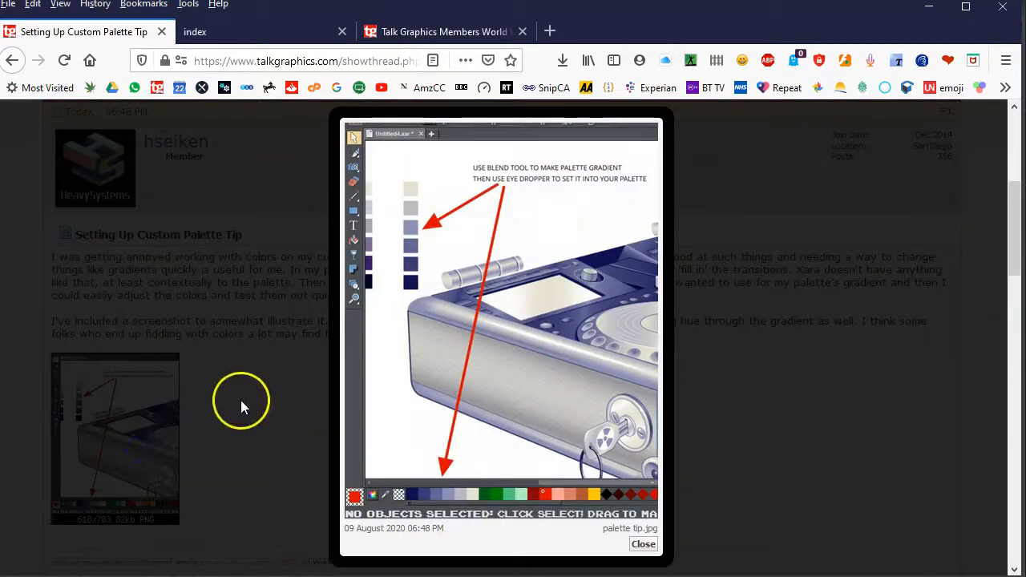
mouse_move(525, 258)
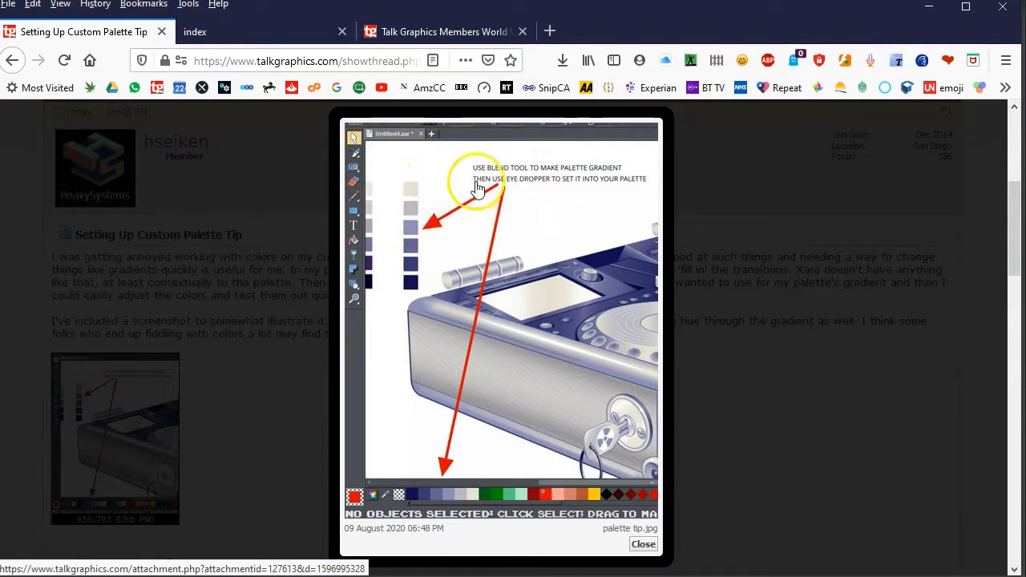
mouse_move(617, 189)
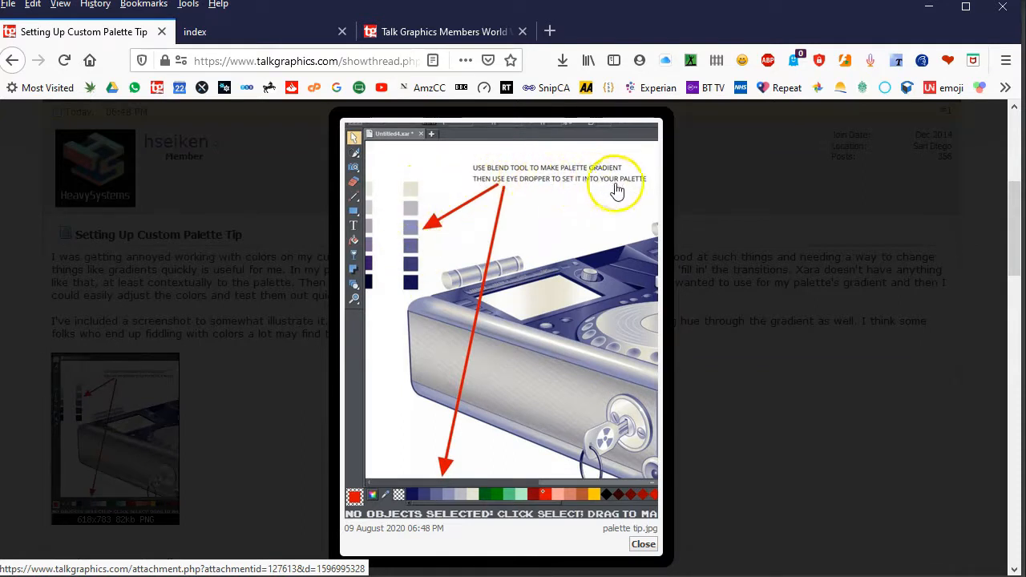
mouse_move(477, 478)
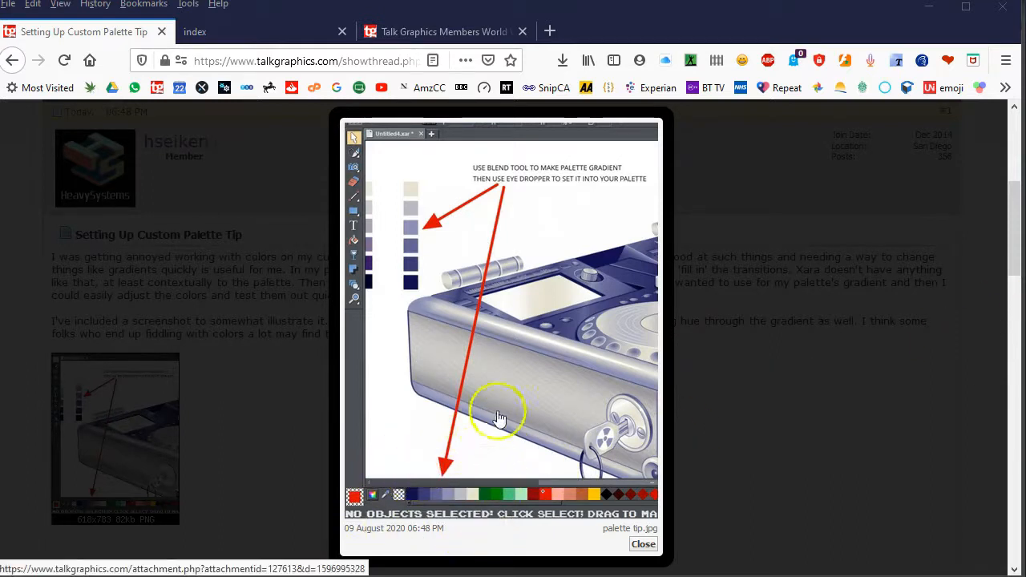
mouse_move(593, 275)
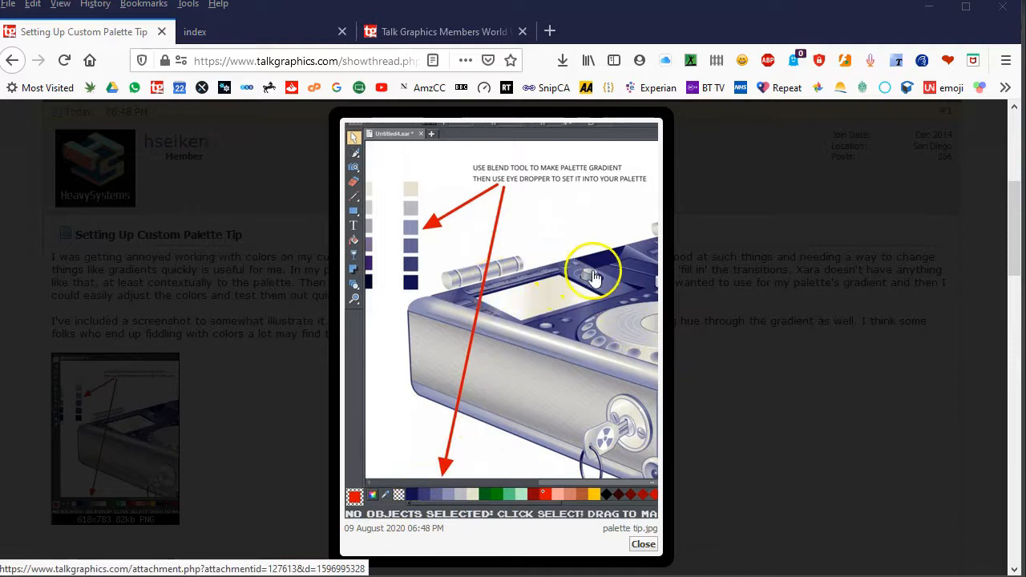
mouse_move(480, 307)
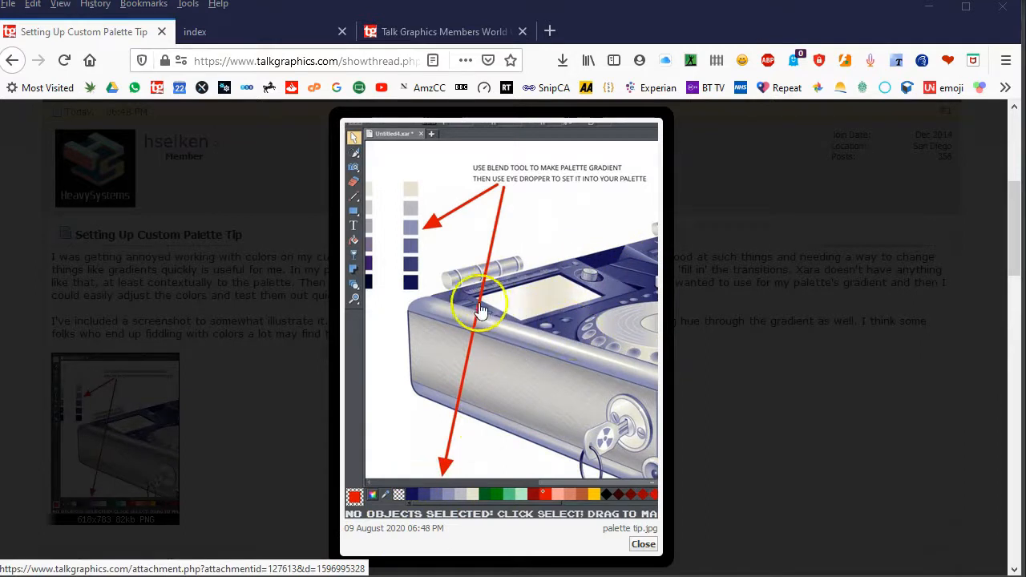
mouse_move(593, 312)
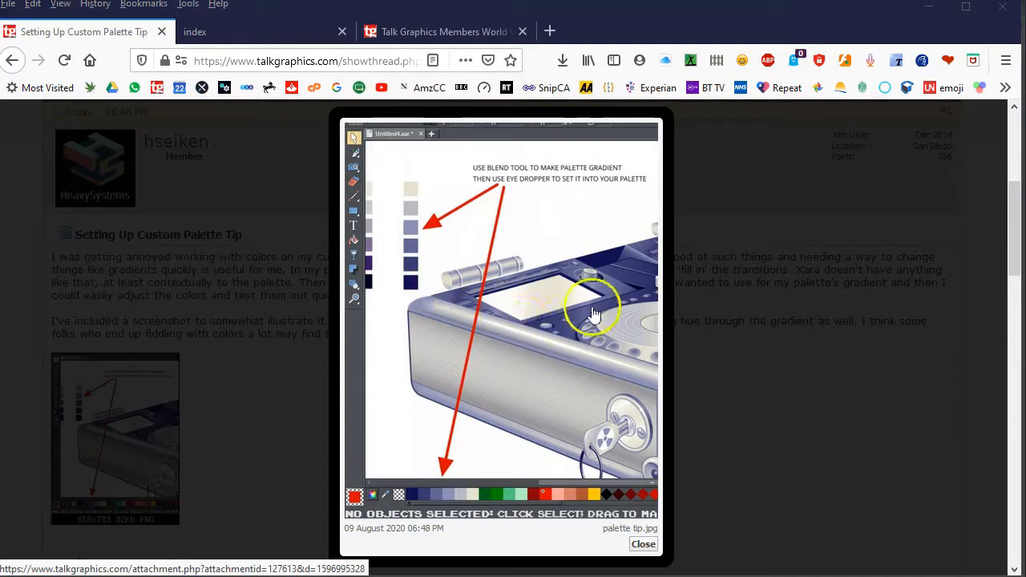
mouse_move(567, 295)
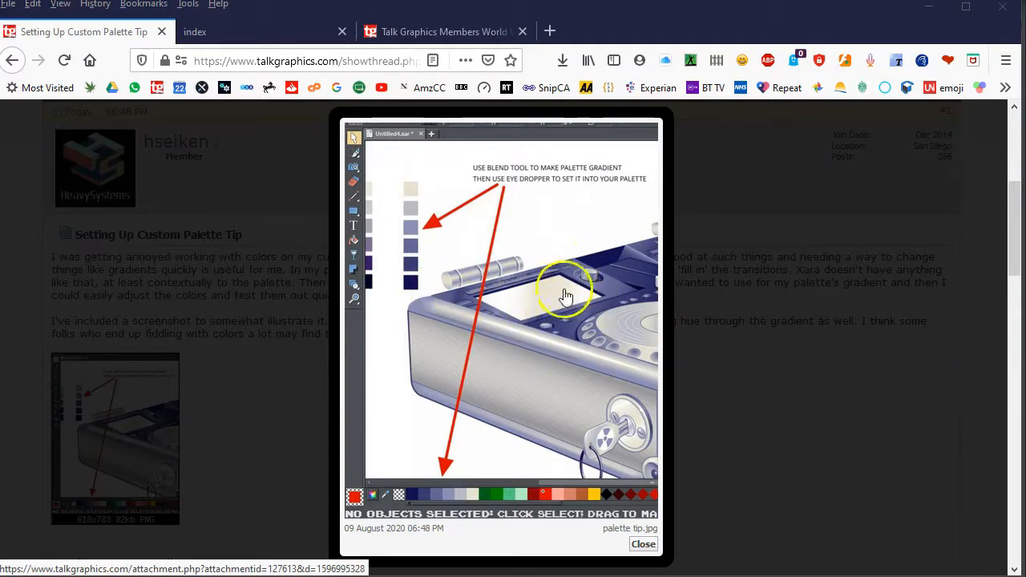
mouse_move(436, 525)
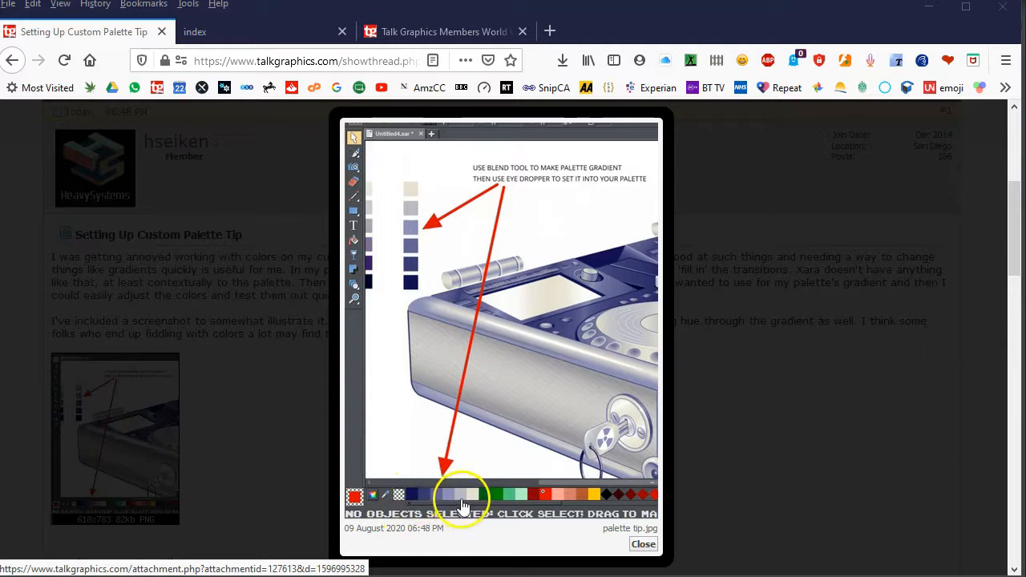
mouse_move(561, 270)
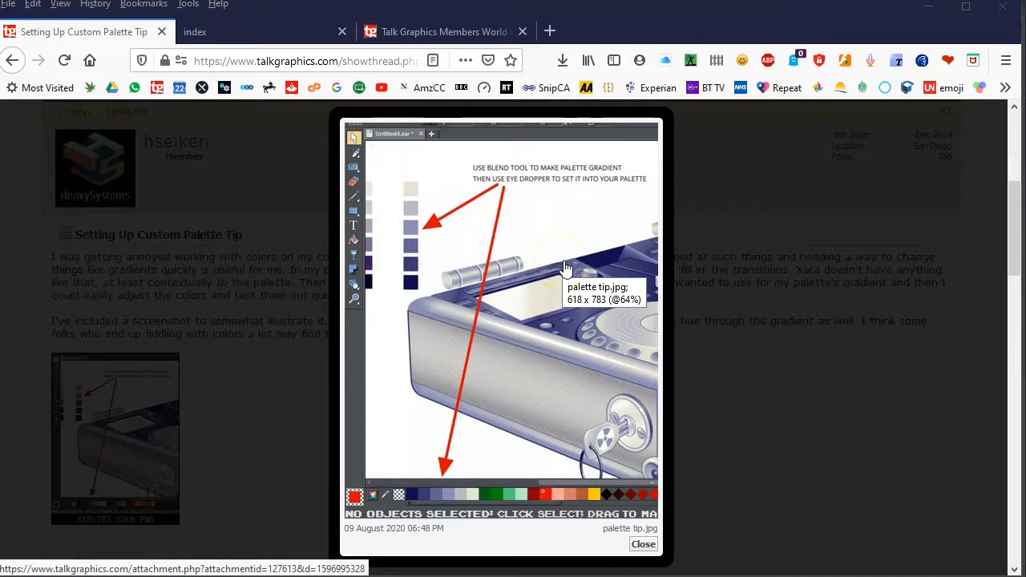
mouse_move(615, 302)
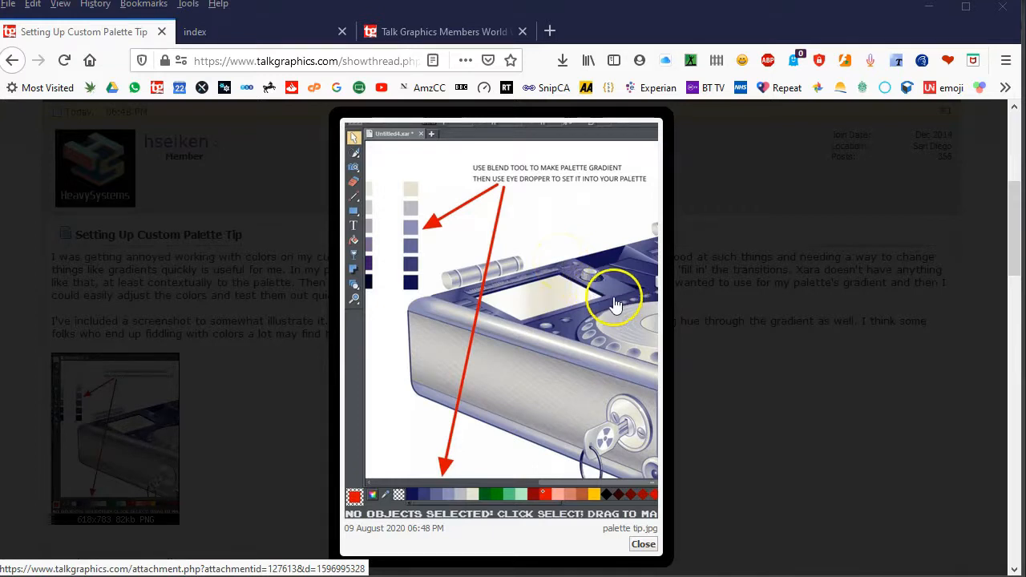
mouse_move(565, 264)
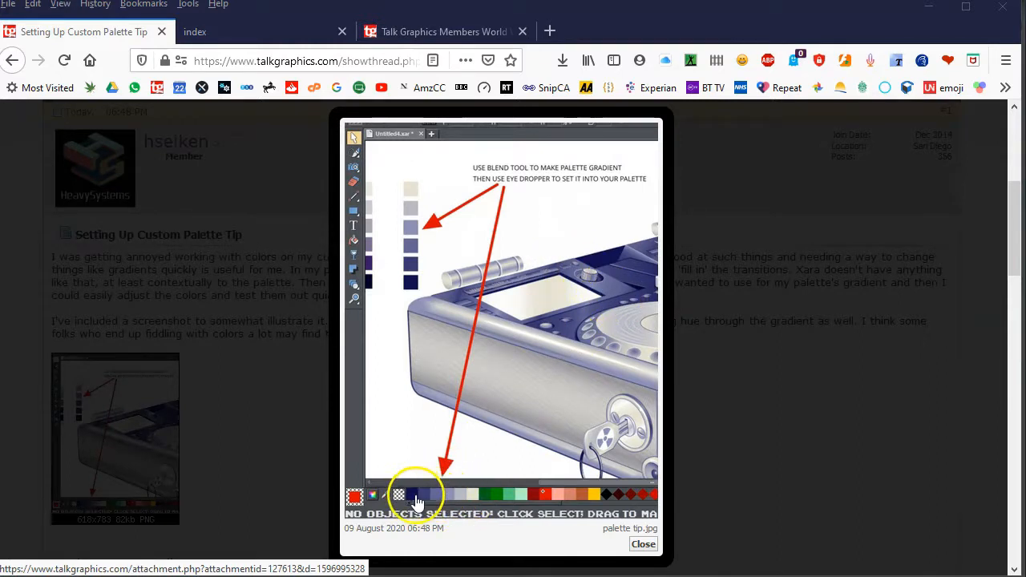
mouse_move(440, 407)
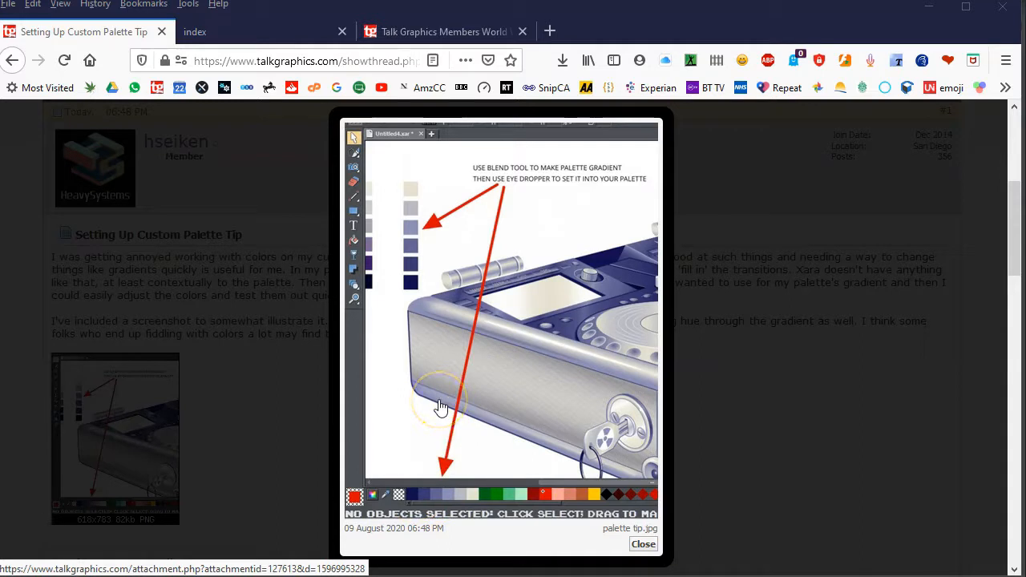
mouse_move(260, 536)
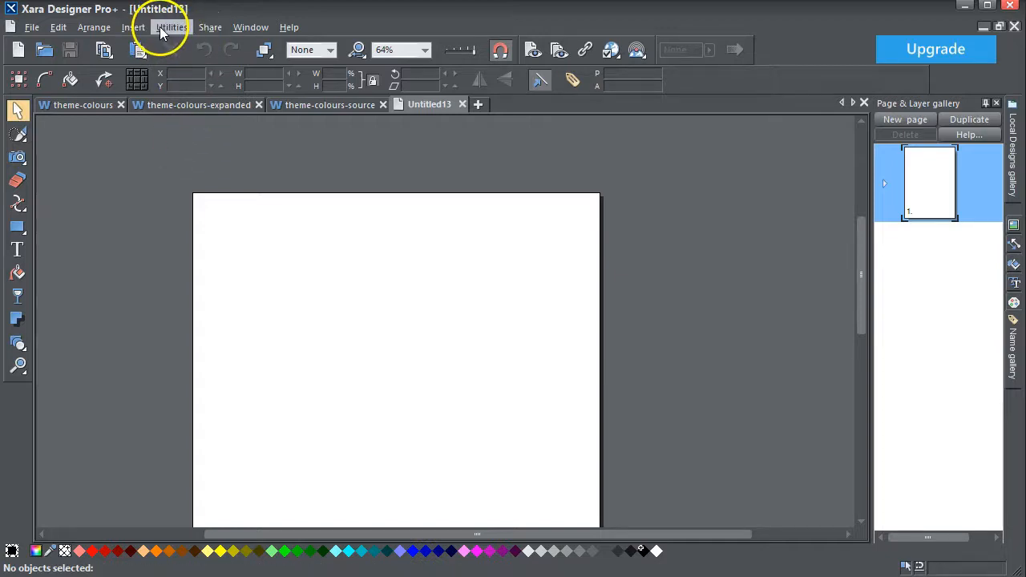
- Launch the Online Content Catalogue via Insert > From Content Catalogue
left_click(93, 26)
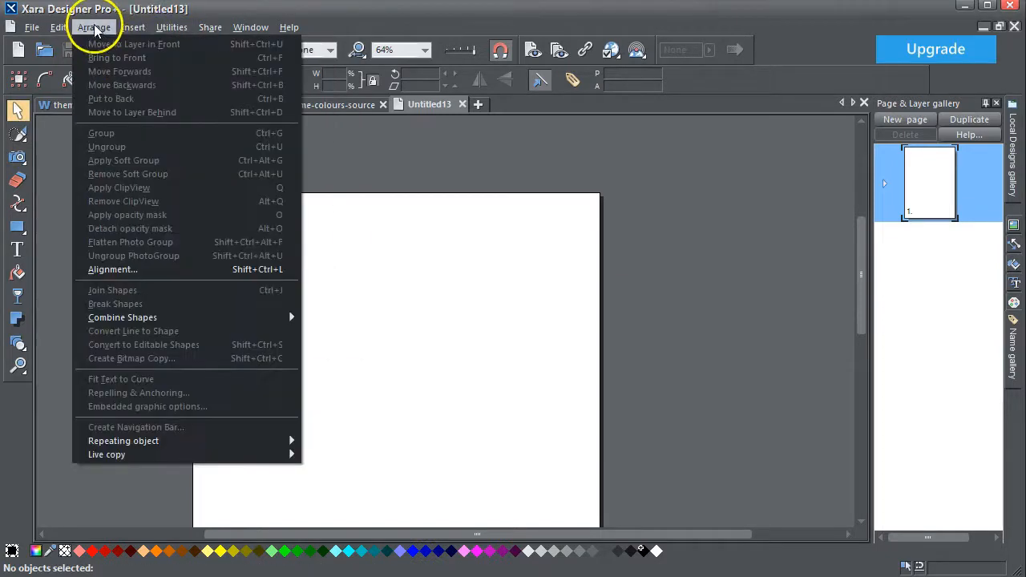
left_click(133, 25)
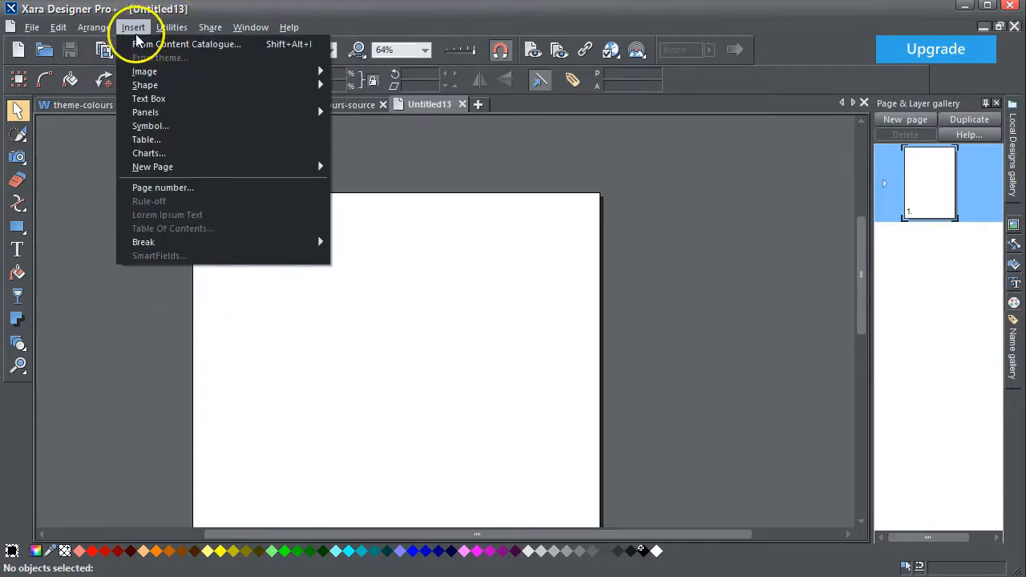
mouse_move(186, 45)
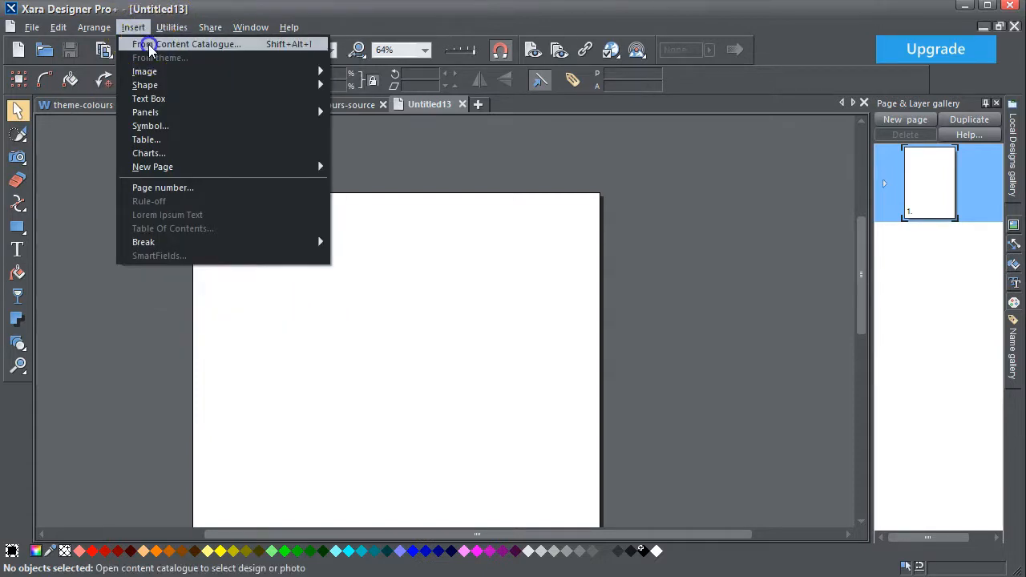
left_click(193, 45)
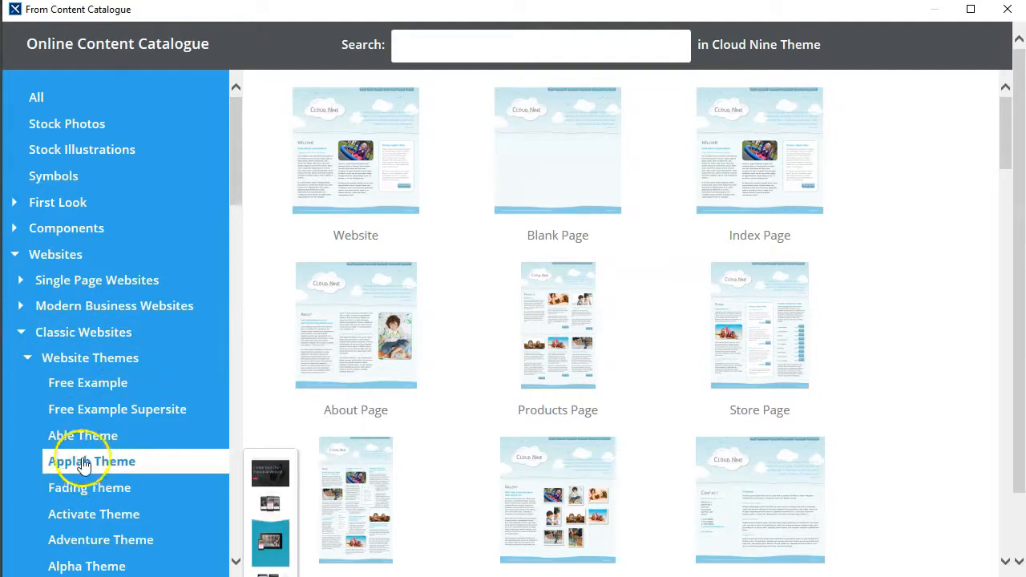
- Browse Applab, Fading and Adventure themes, then scroll Adventure down to its colour schemes
left_click(93, 462)
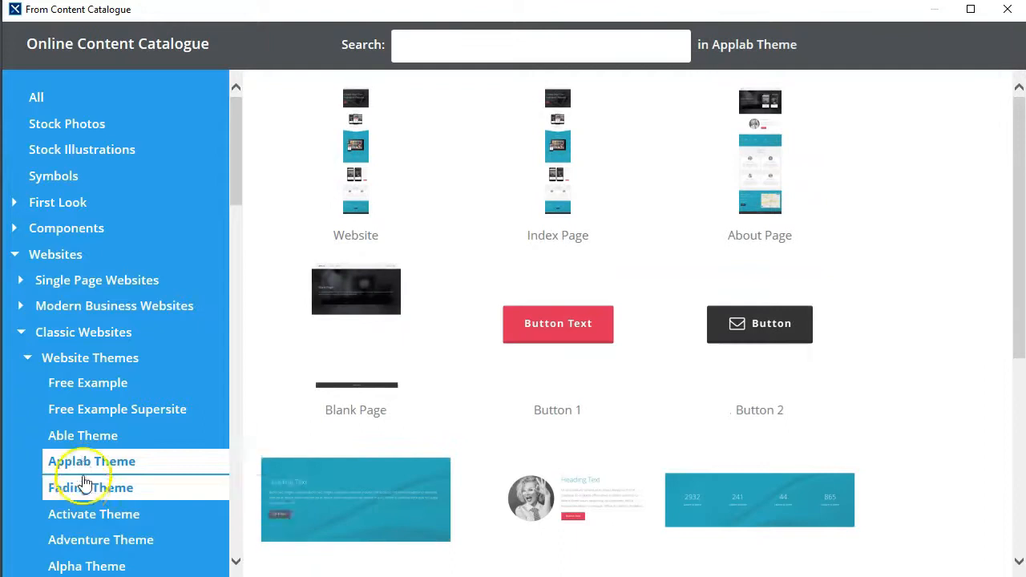
left_click(89, 487)
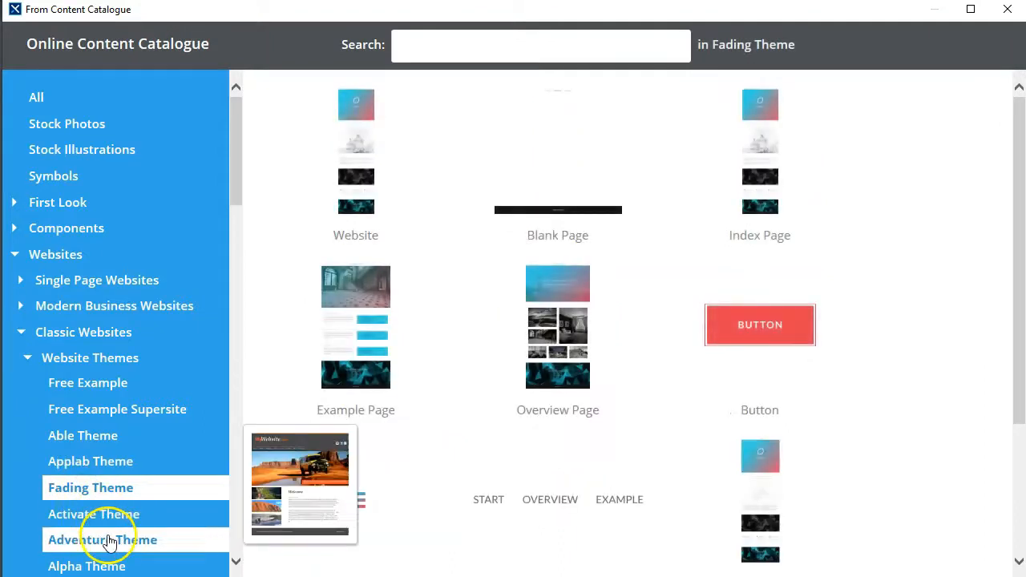
left_click(102, 538)
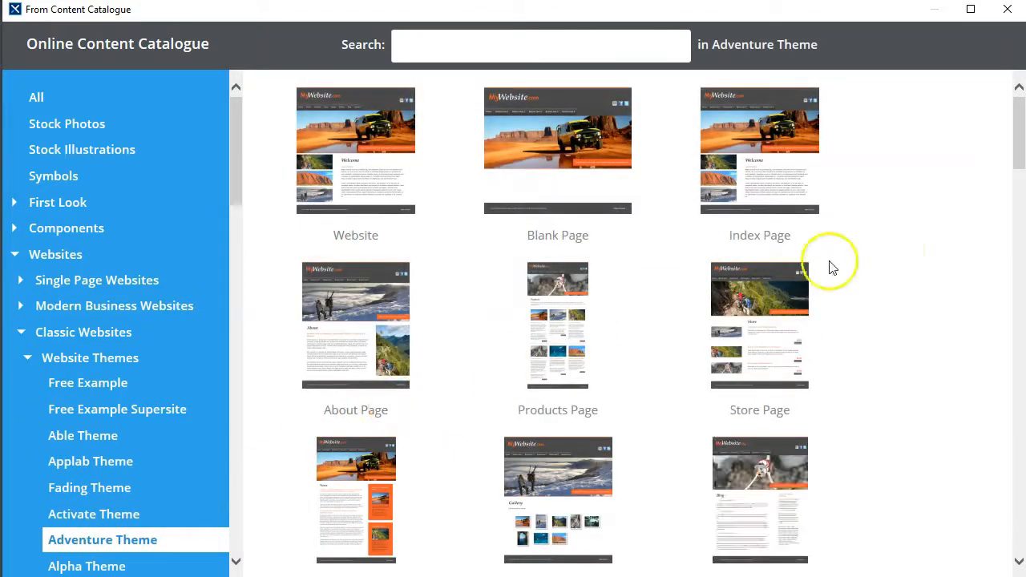
scroll("down", 3)
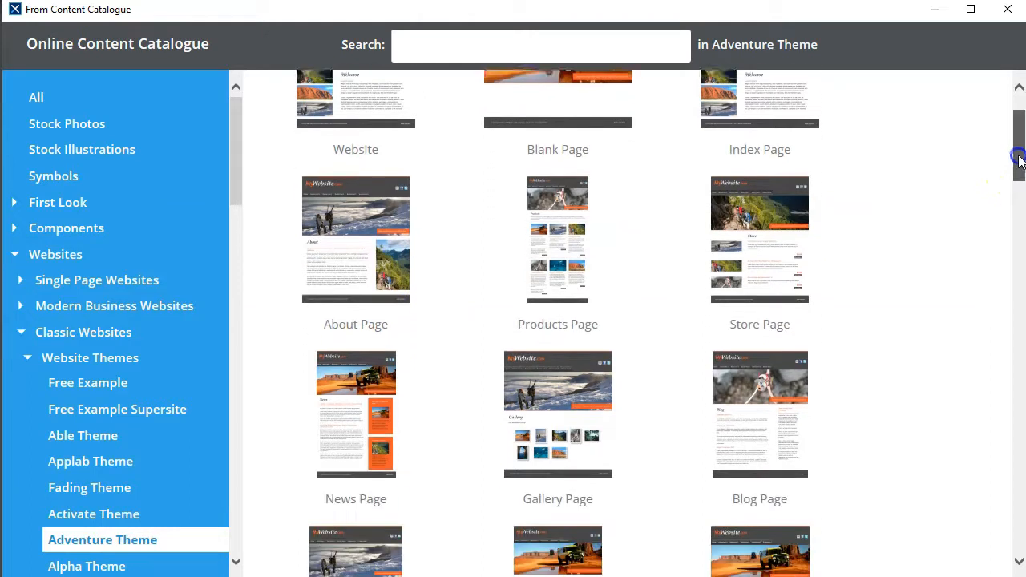
scroll("down", 3)
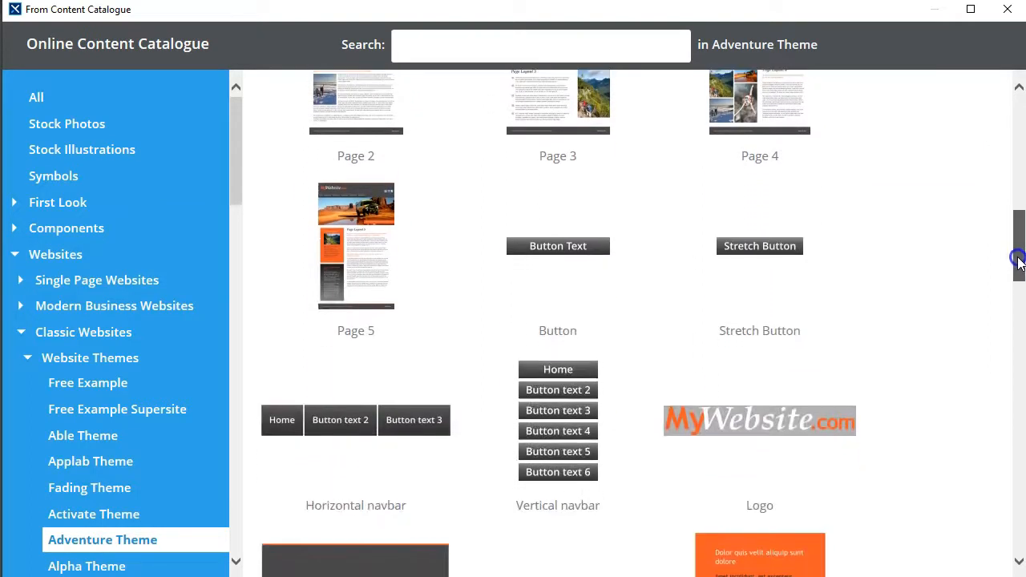
scroll("down", 3)
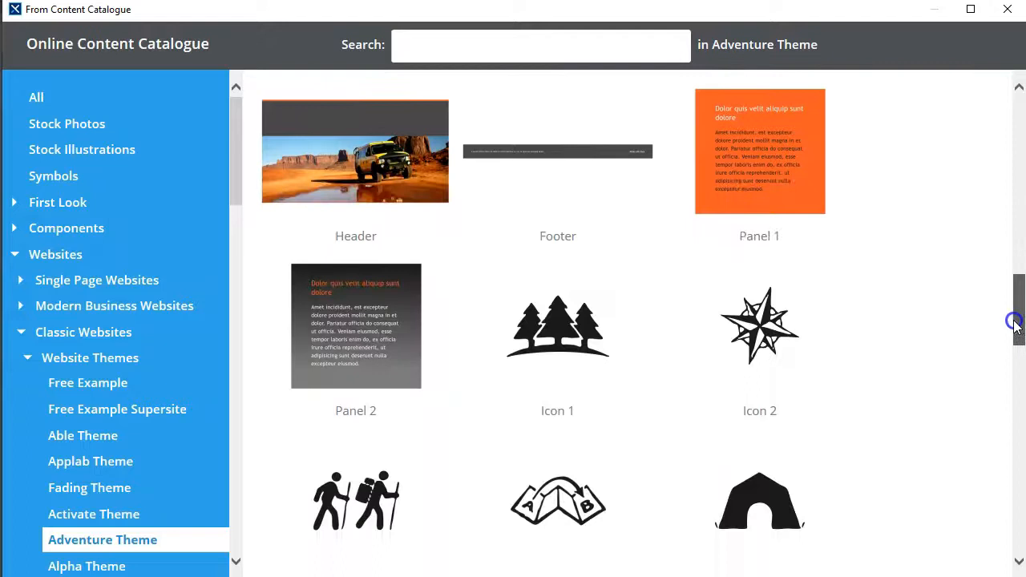
scroll("down", 3)
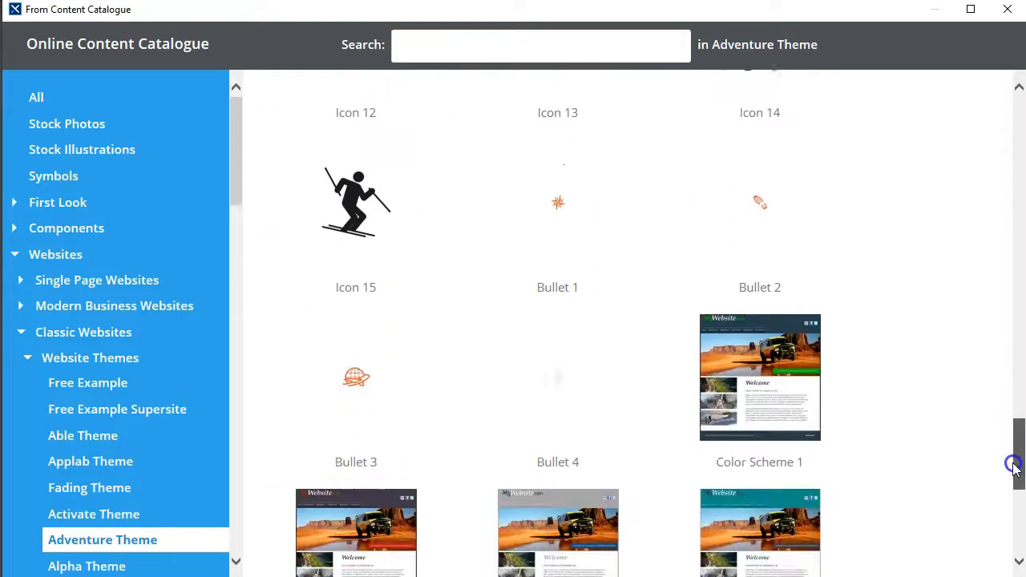
scroll("down", 3)
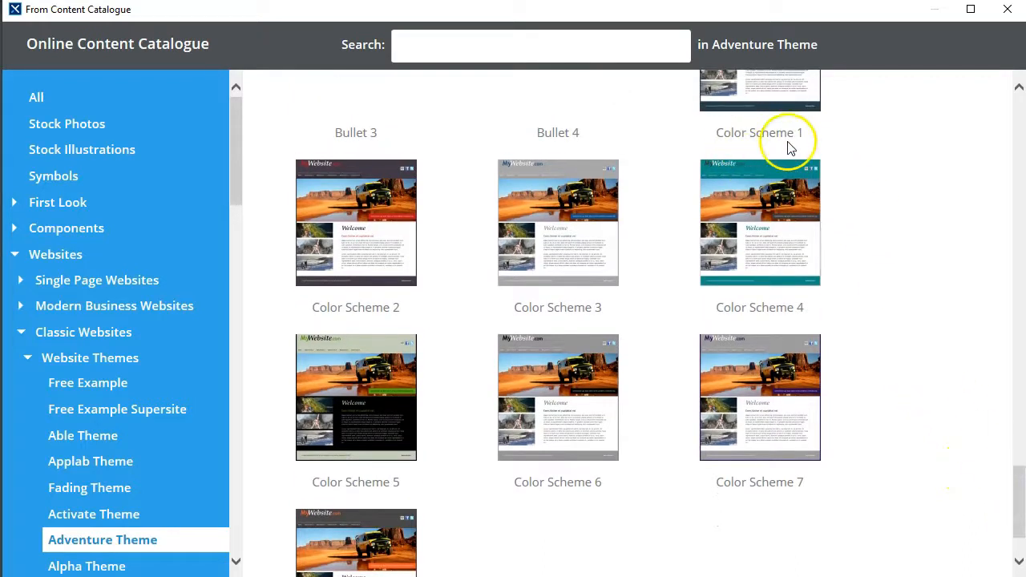
mouse_move(436, 378)
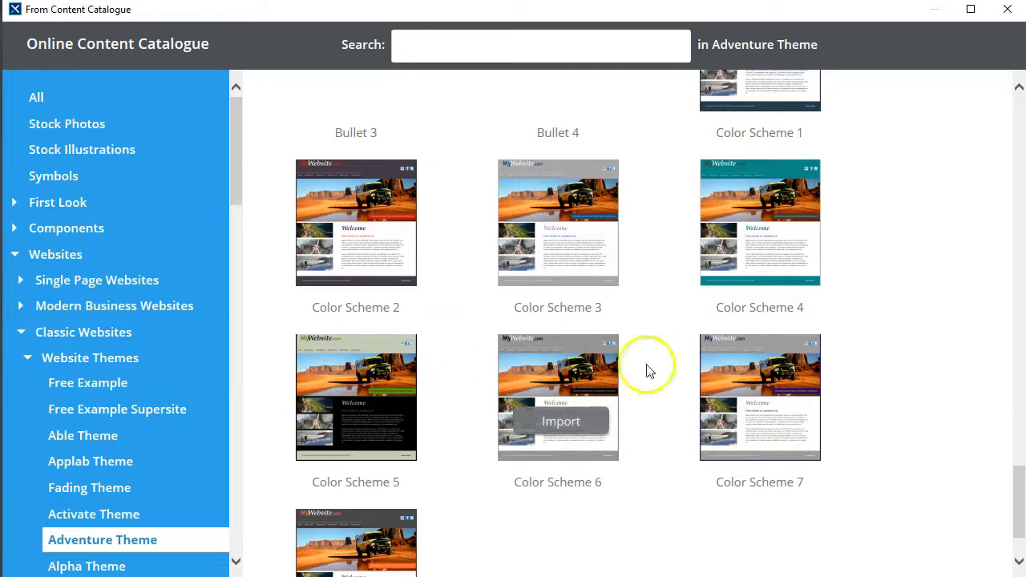
mouse_move(878, 304)
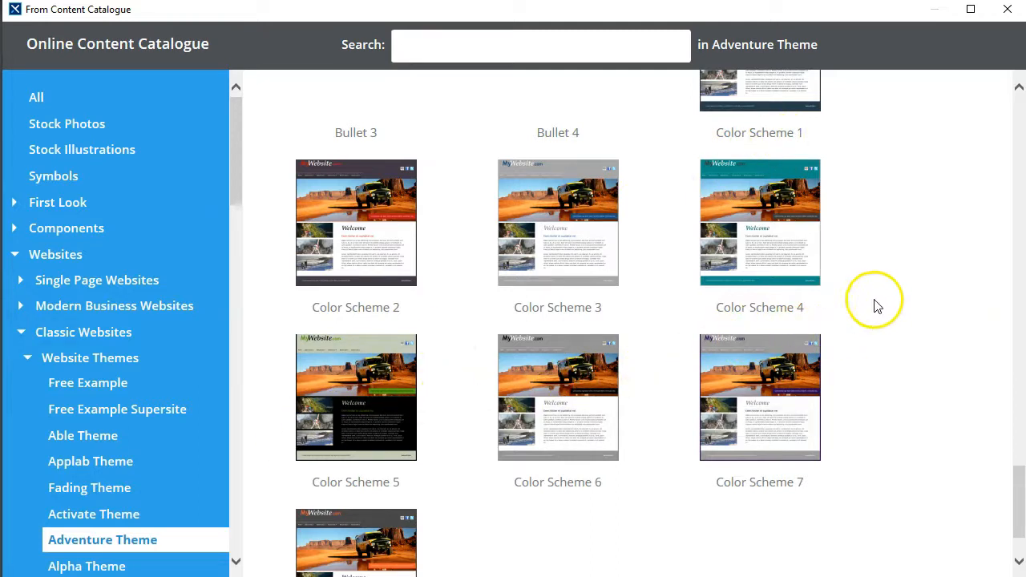
mouse_move(881, 304)
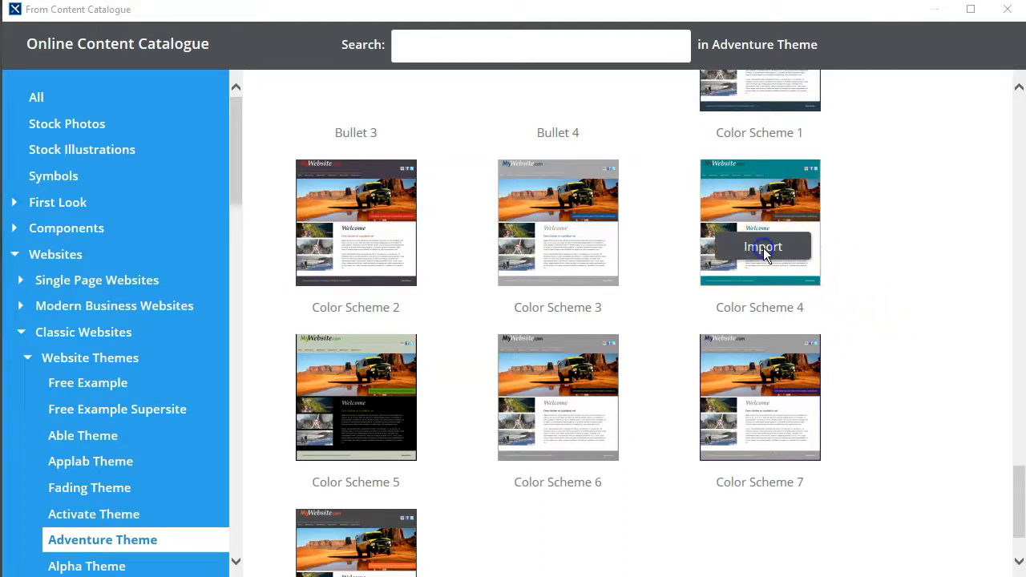
- Import the Adventure Theme's Color Scheme 4 into the blank document
left_click(760, 247)
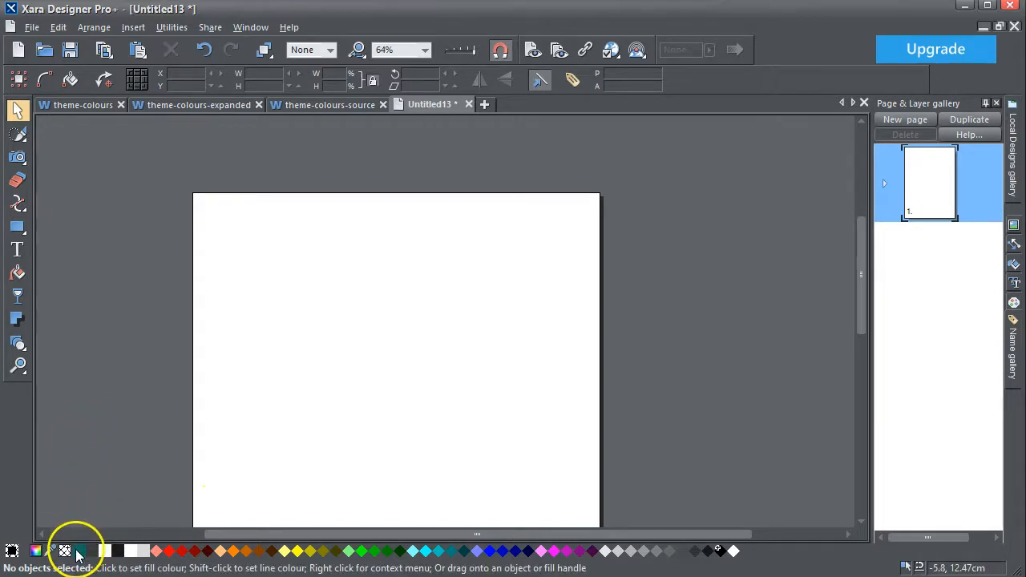
mouse_move(80, 551)
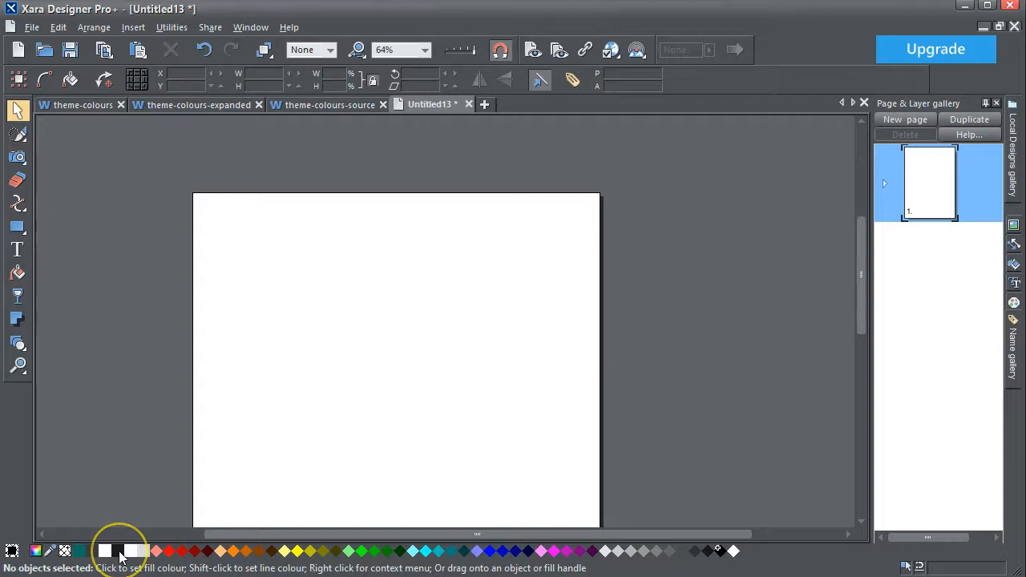
mouse_move(132, 551)
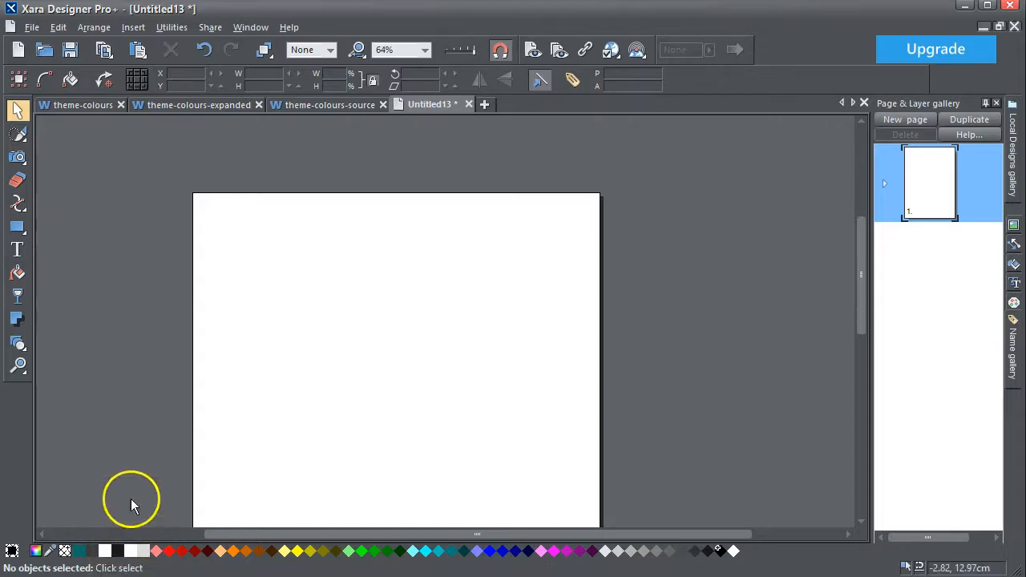
mouse_move(136, 487)
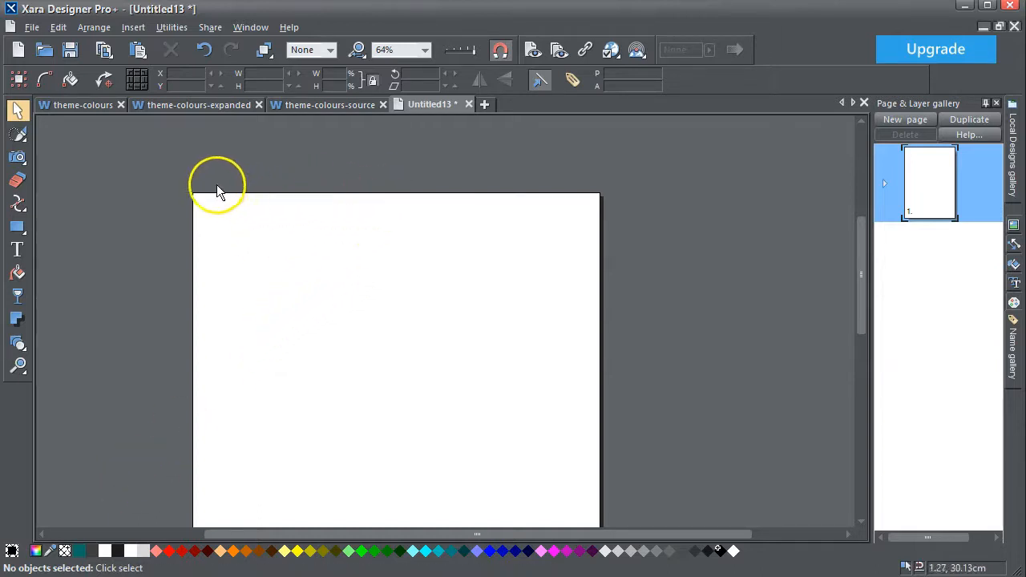
mouse_move(215, 448)
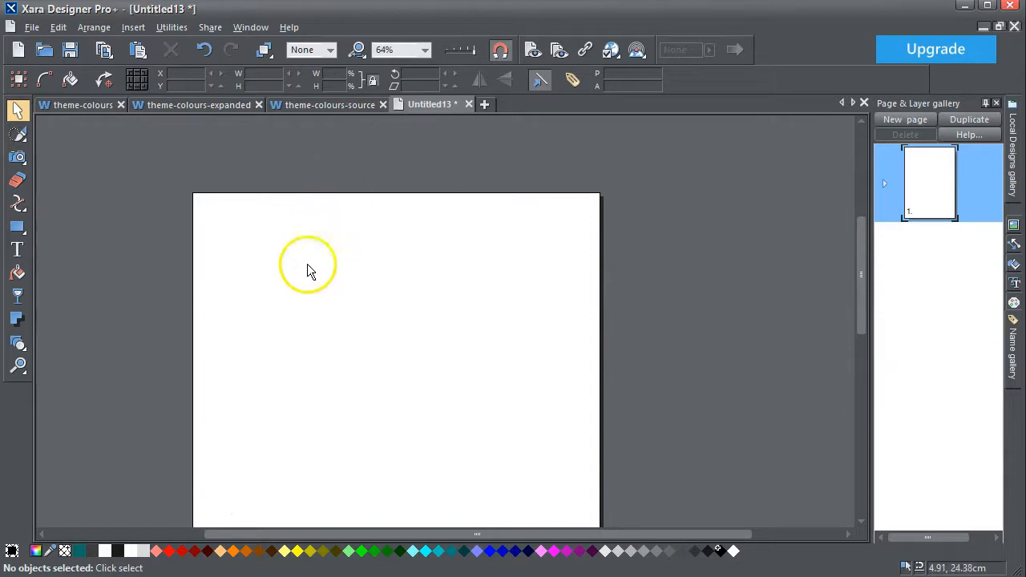
mouse_move(104, 80)
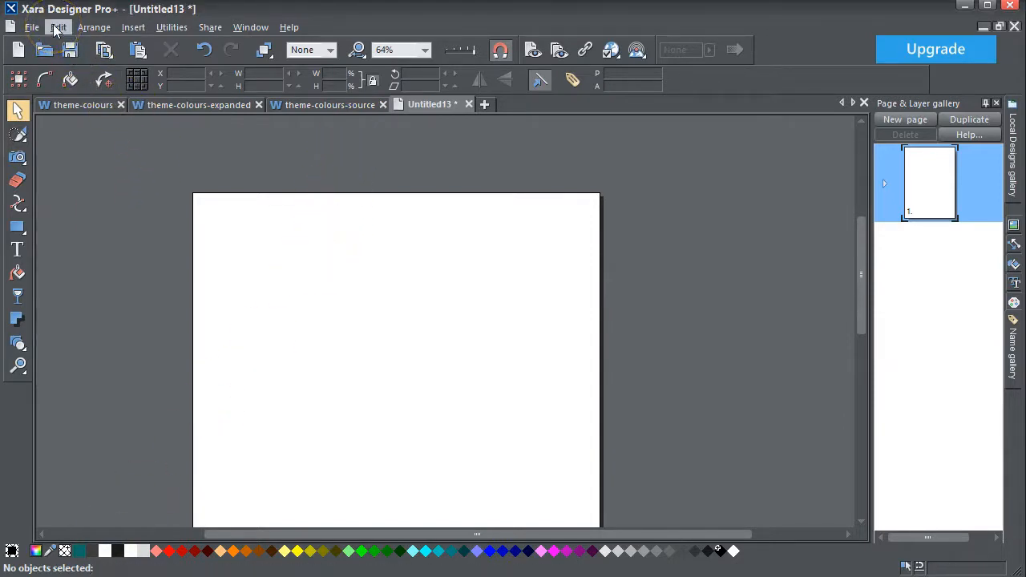
- Paste the chopped-pepper photo at original resolution and reposition it on the page
left_click(57, 25)
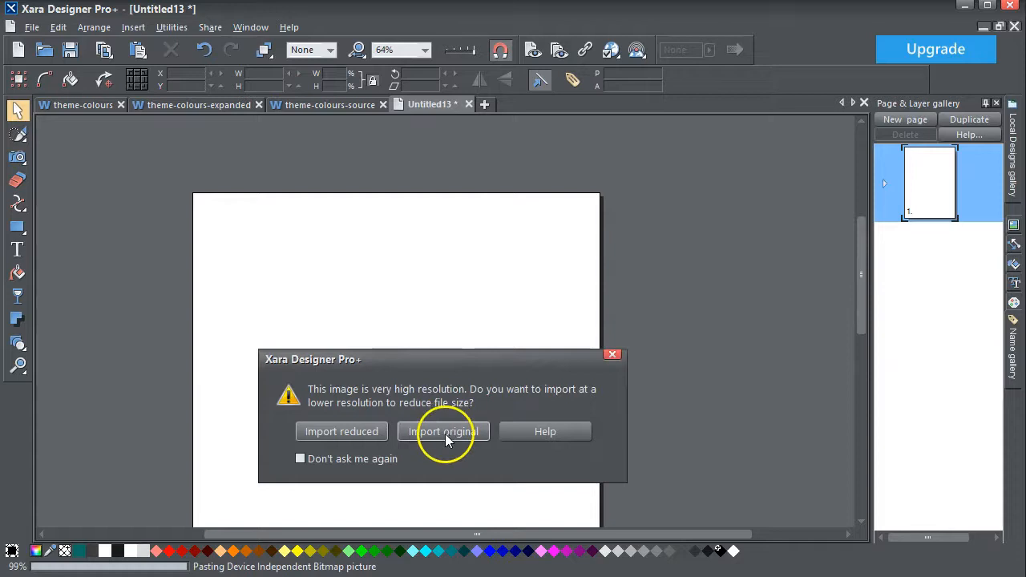
left_click(442, 431)
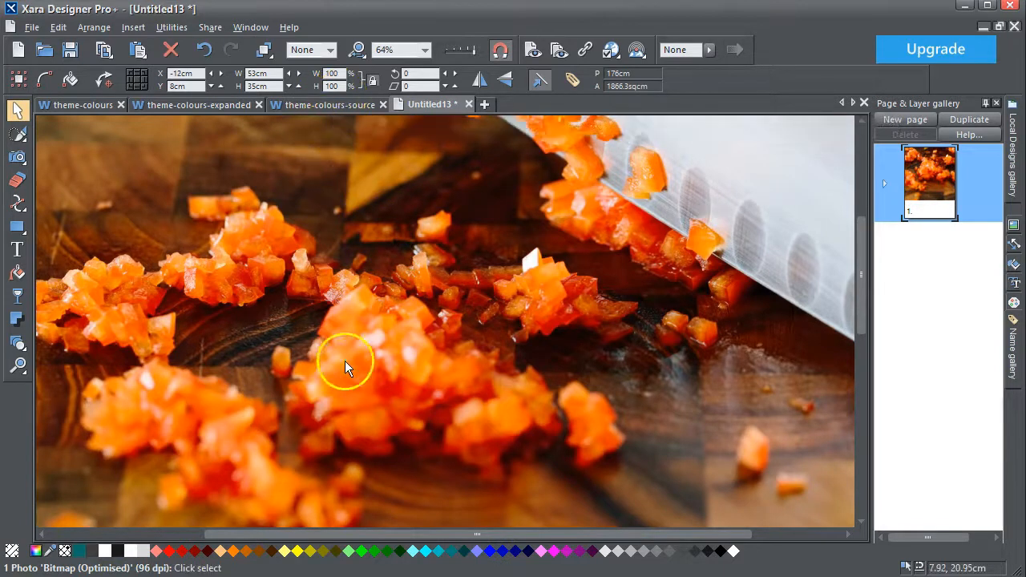
left_click_drag(349, 367, 250, 386)
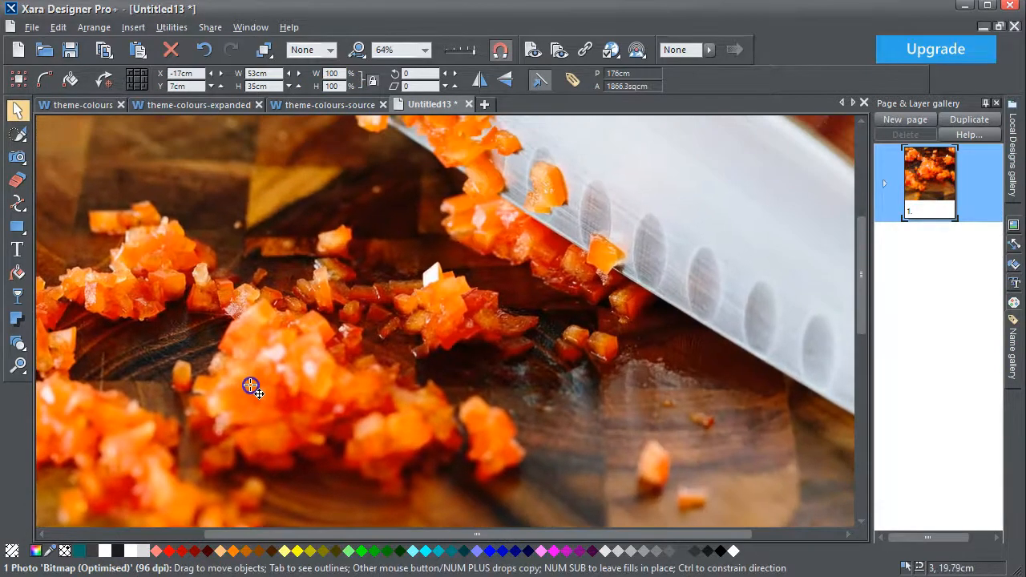
left_click_drag(250, 385, 388, 350)
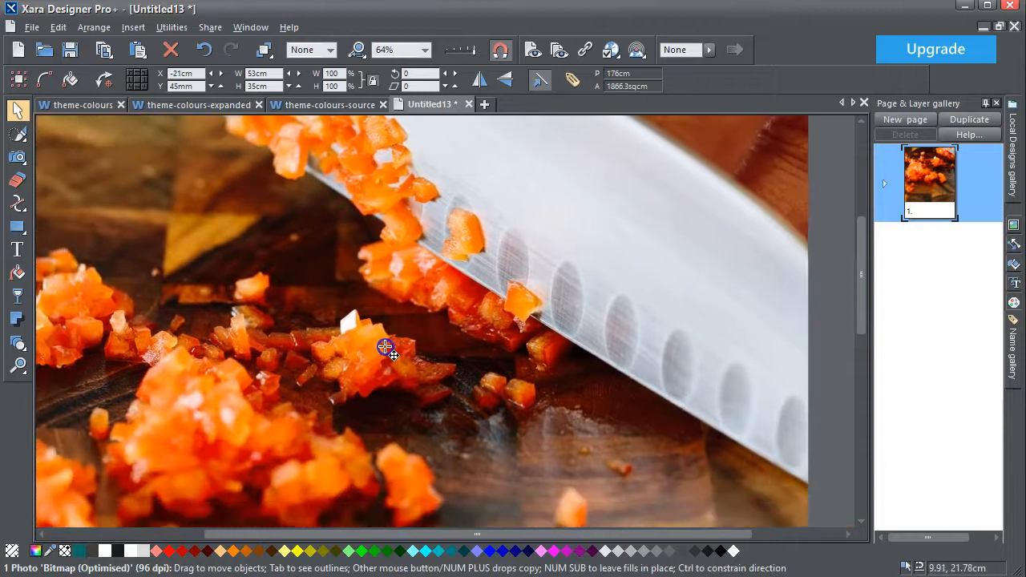
left_click_drag(387, 350, 472, 168)
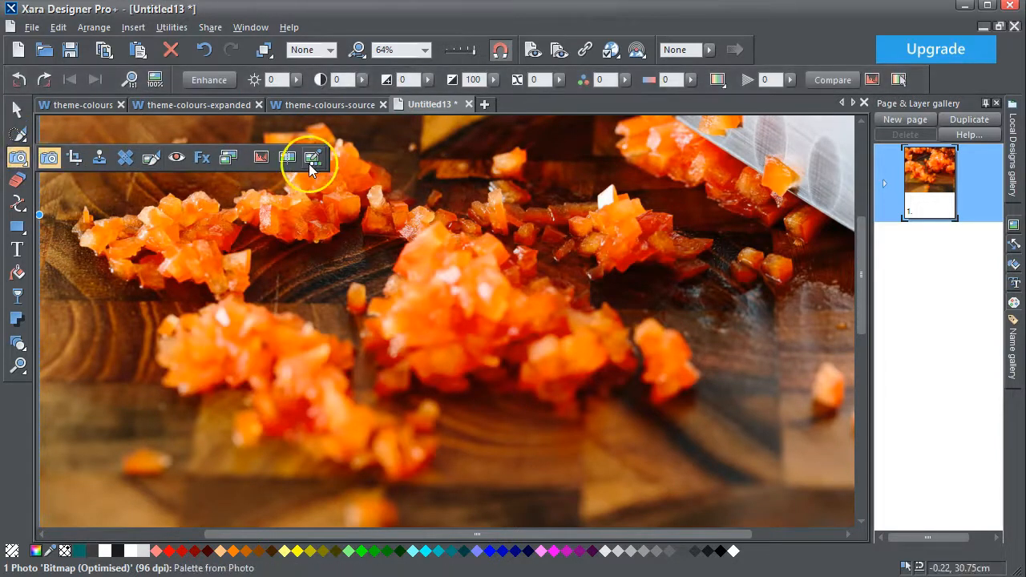
mouse_move(313, 157)
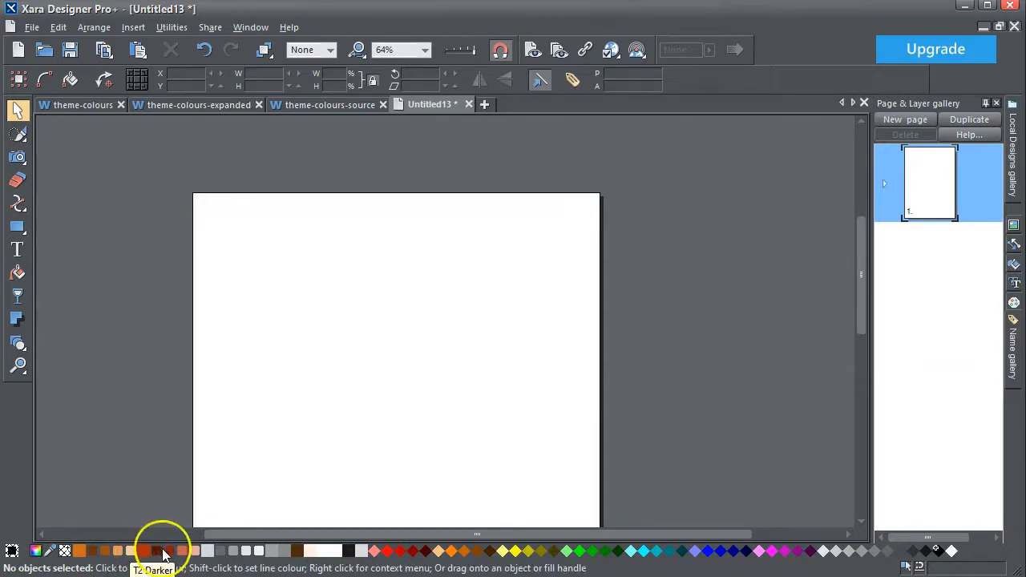
mouse_move(228, 496)
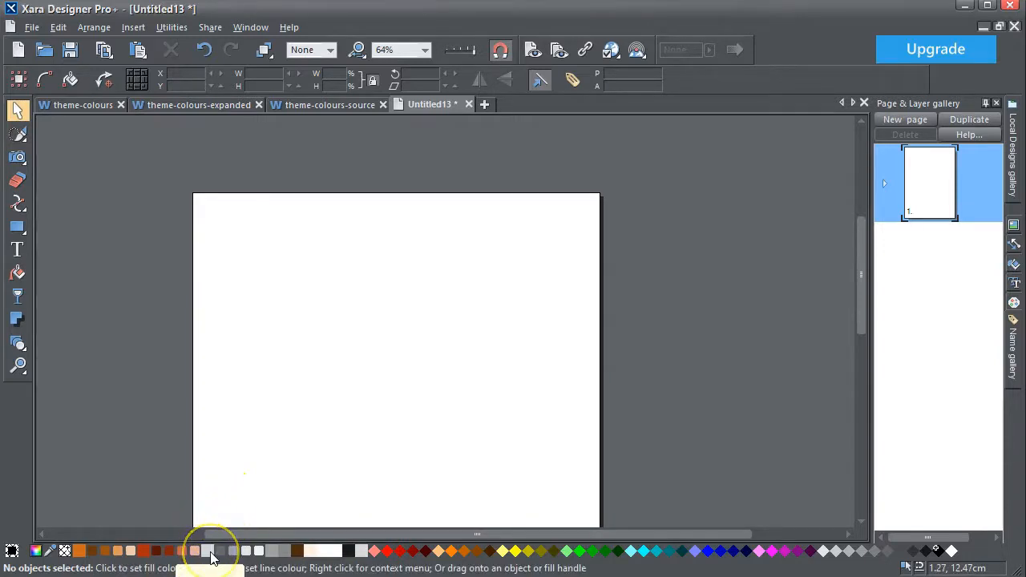
mouse_move(208, 551)
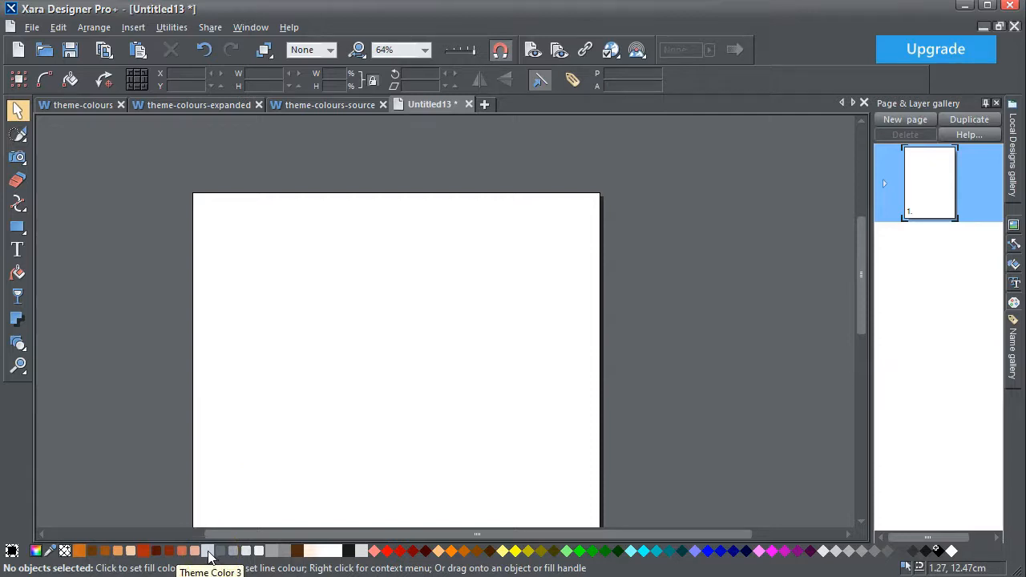
mouse_move(257, 552)
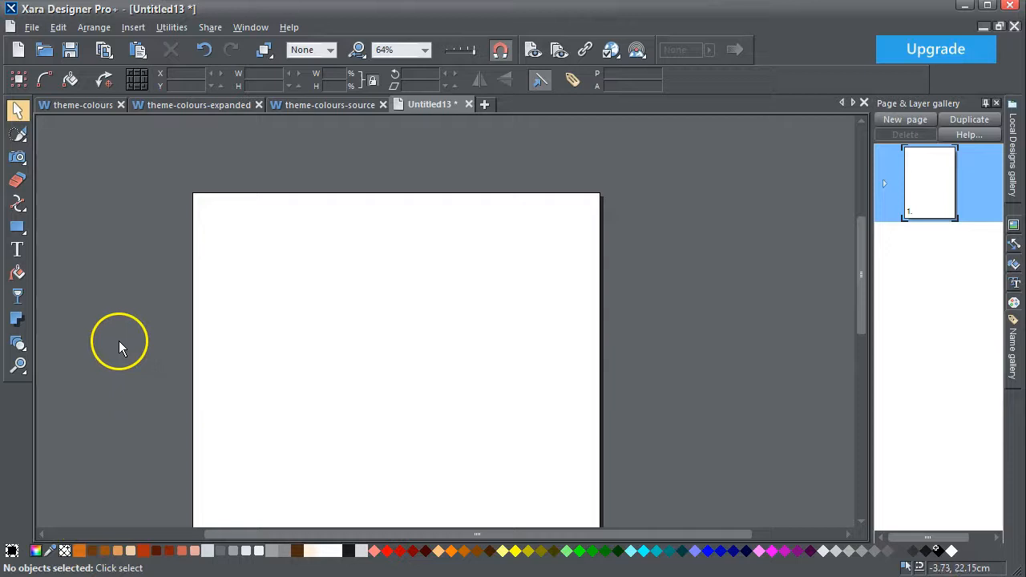
mouse_move(125, 327)
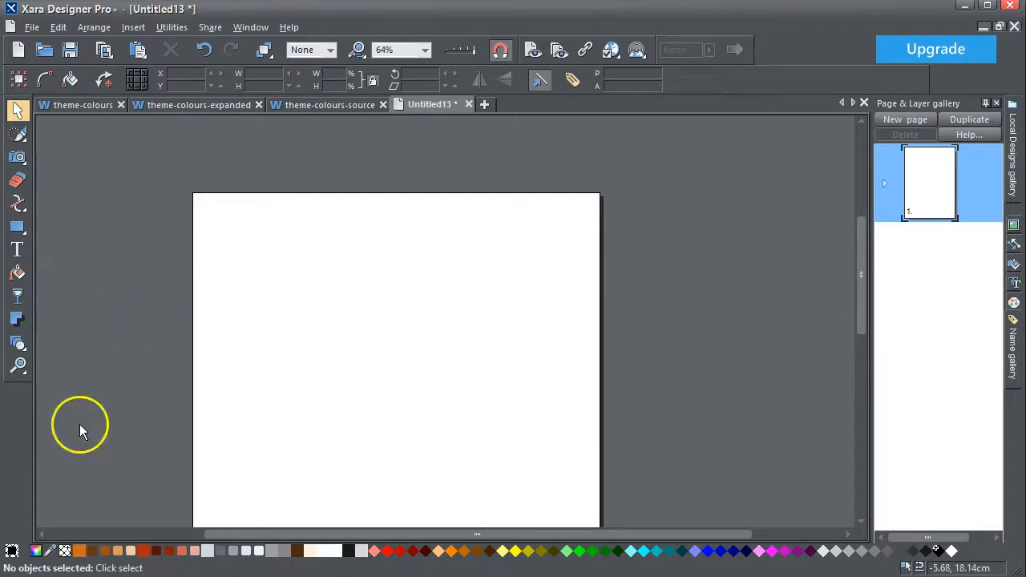
left_click(80, 104)
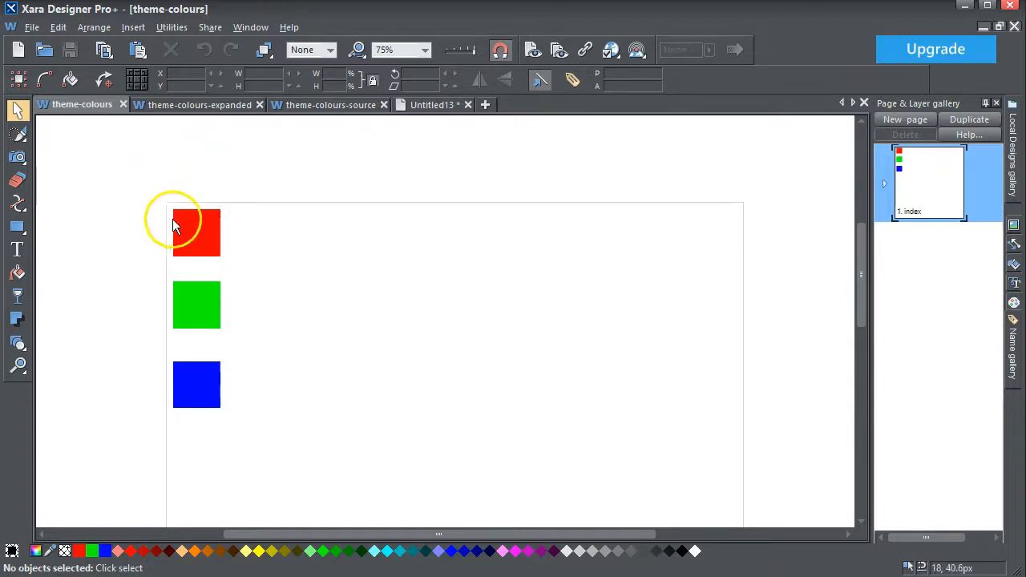
mouse_move(196, 240)
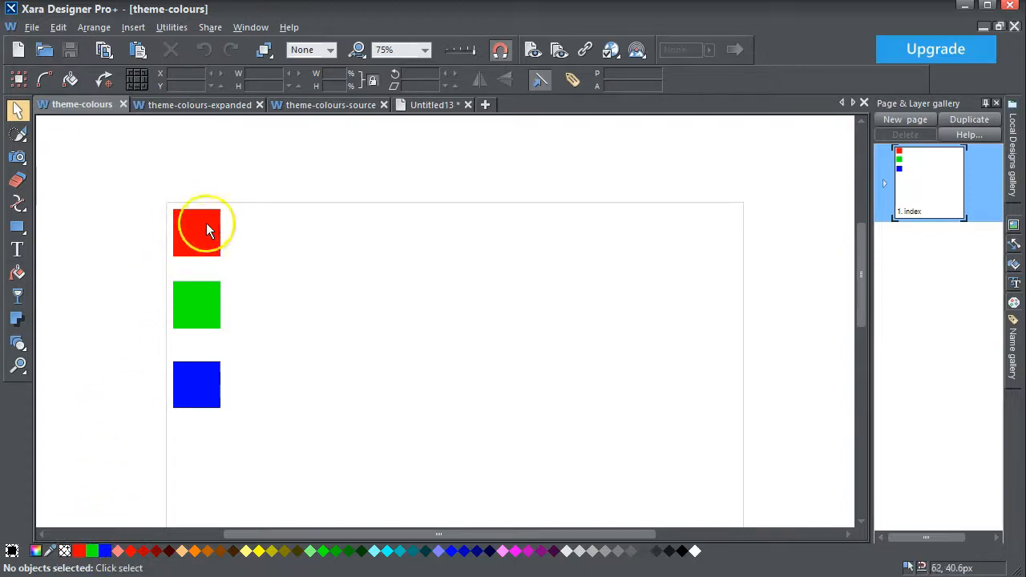
- Select the red square in theme-colours to inspect its fill colour
left_click(195, 233)
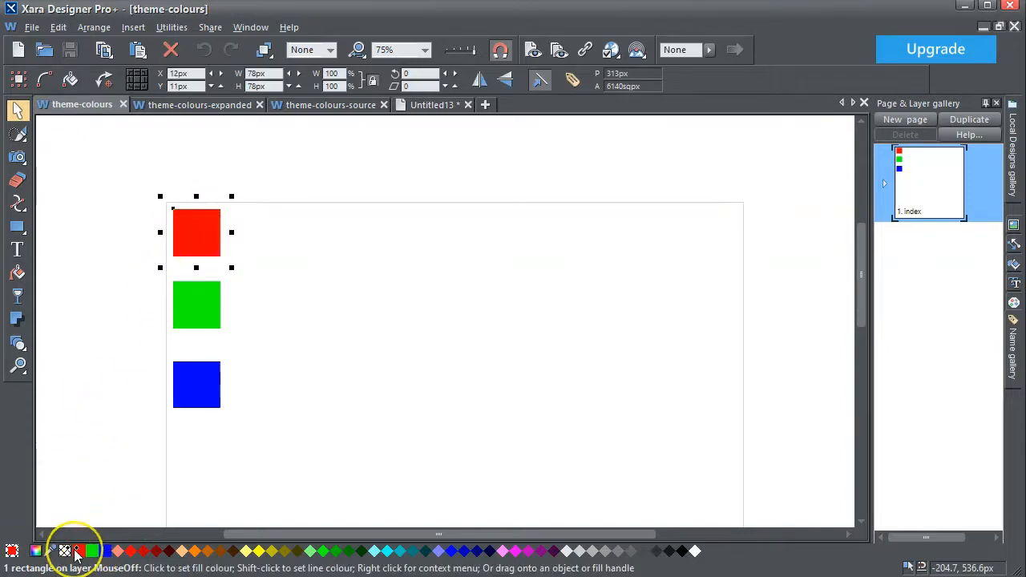
mouse_move(77, 551)
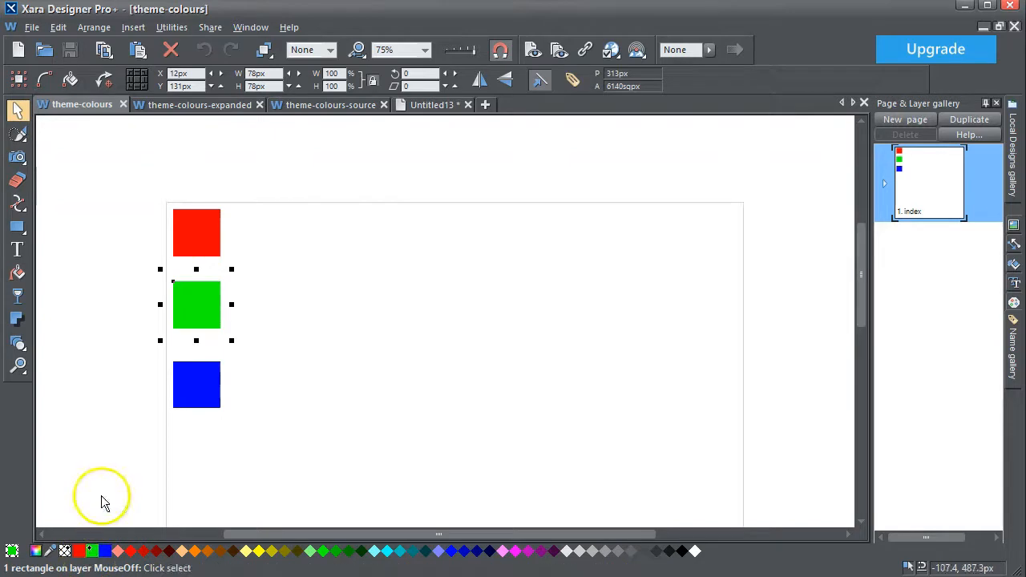
mouse_move(169, 430)
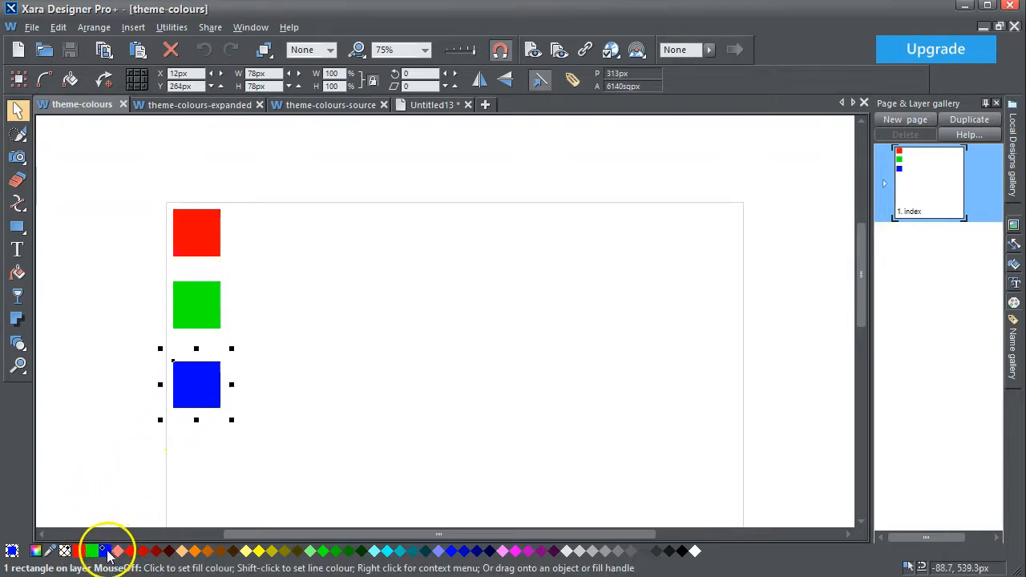
mouse_move(120, 447)
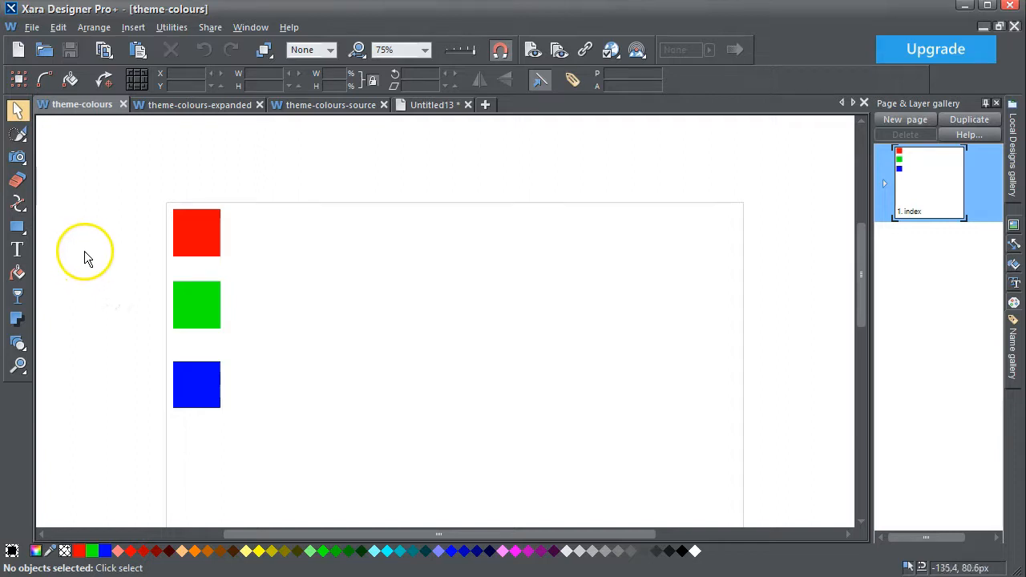
mouse_move(88, 256)
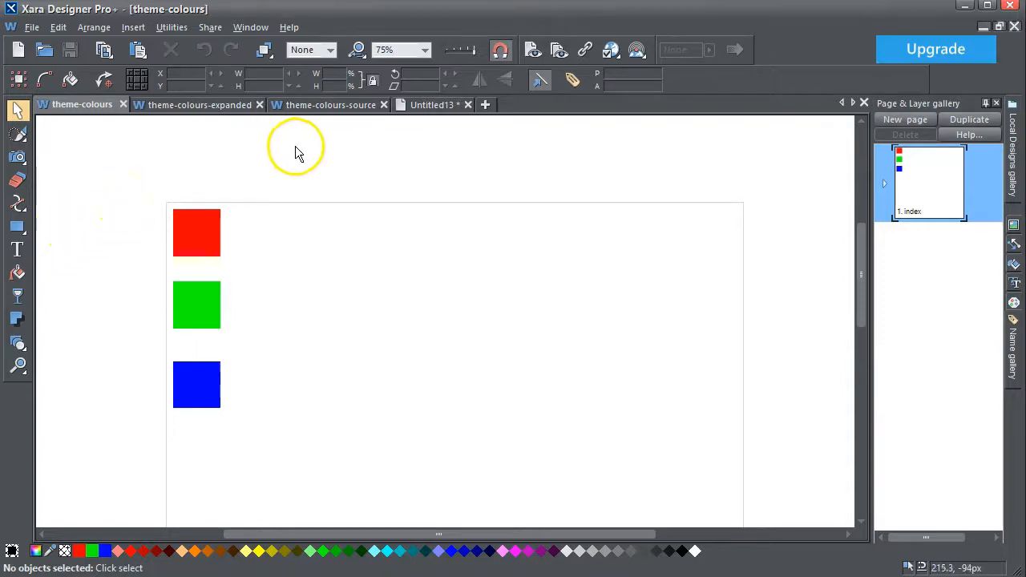
mouse_move(282, 144)
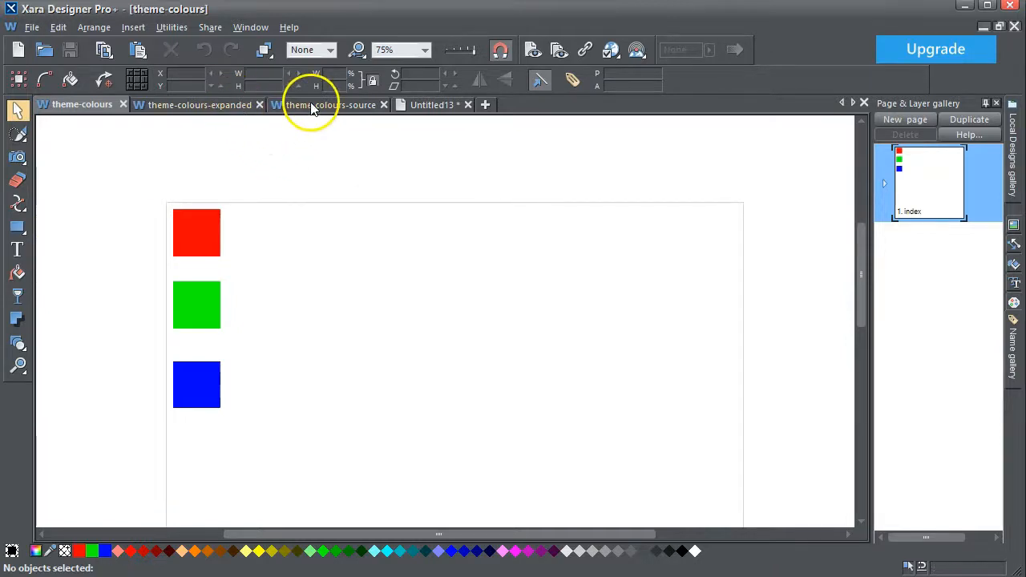
- In theme-colours-source, edit the yellow strip's gradient with the Fill tool to inspect its end colour
left_click(329, 104)
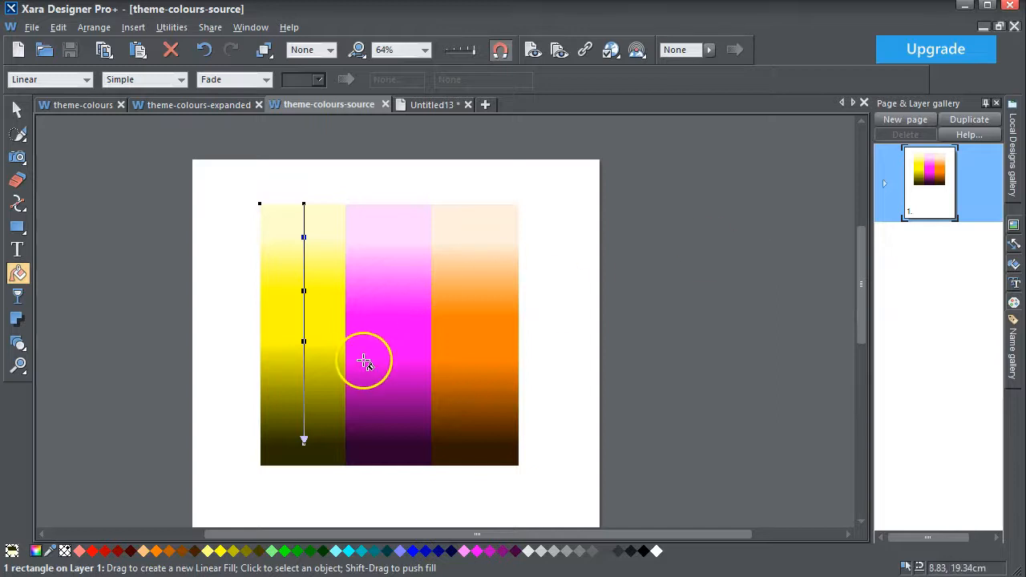
left_click(16, 109)
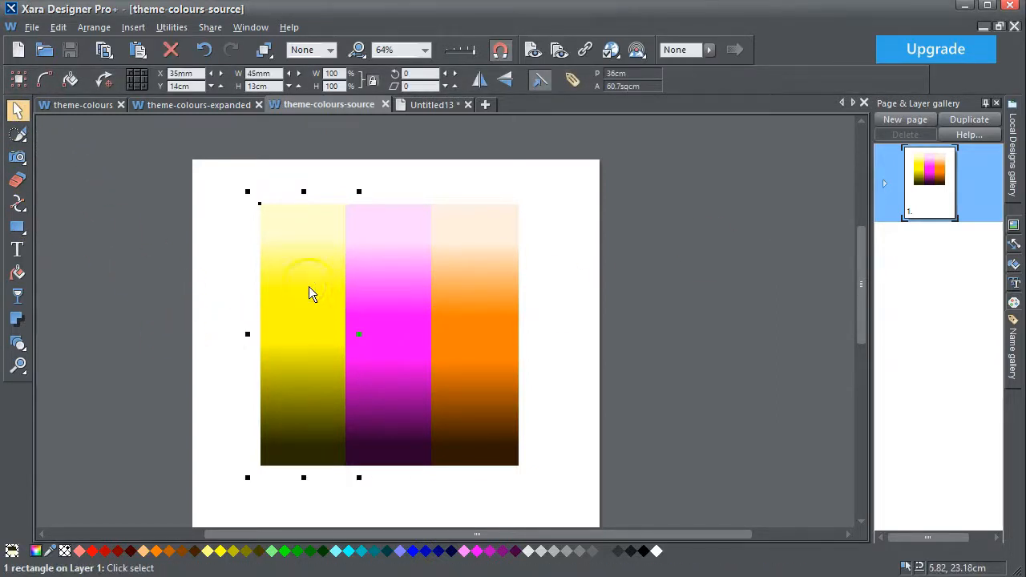
left_click(18, 274)
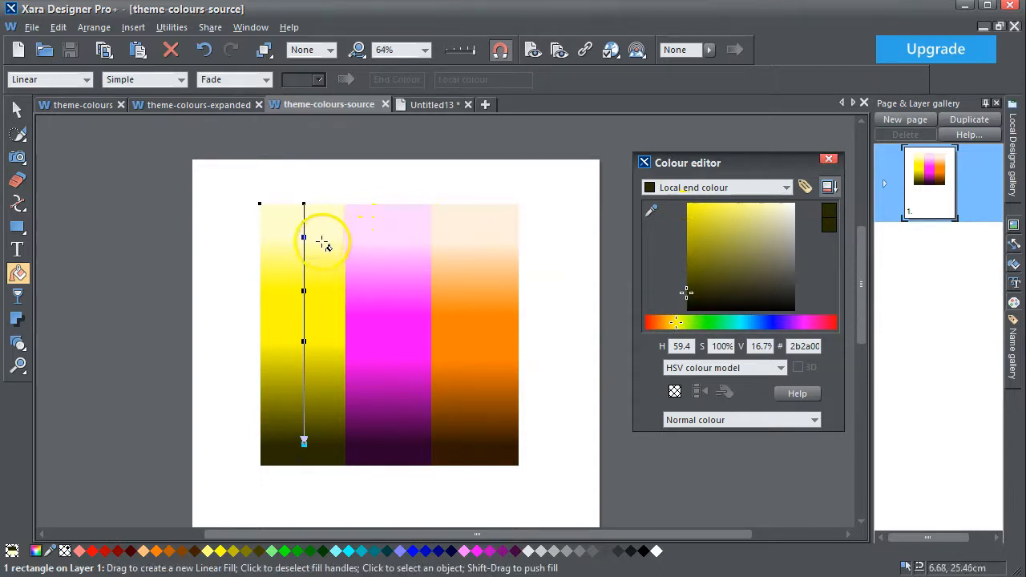
left_click(302, 202)
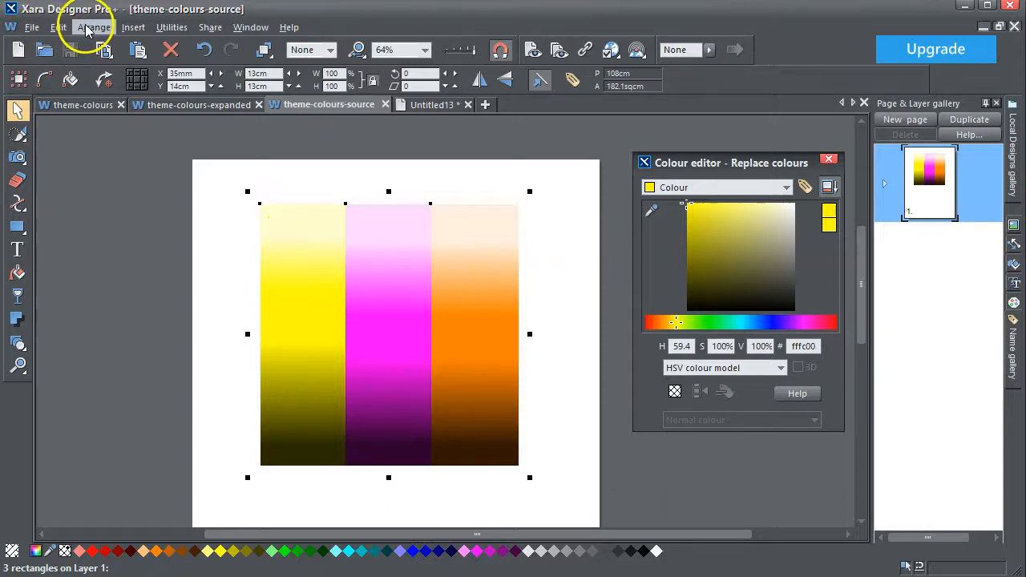
- Create a bitmap copy of the three gradient strips and cut it to the clipboard
left_click(93, 26)
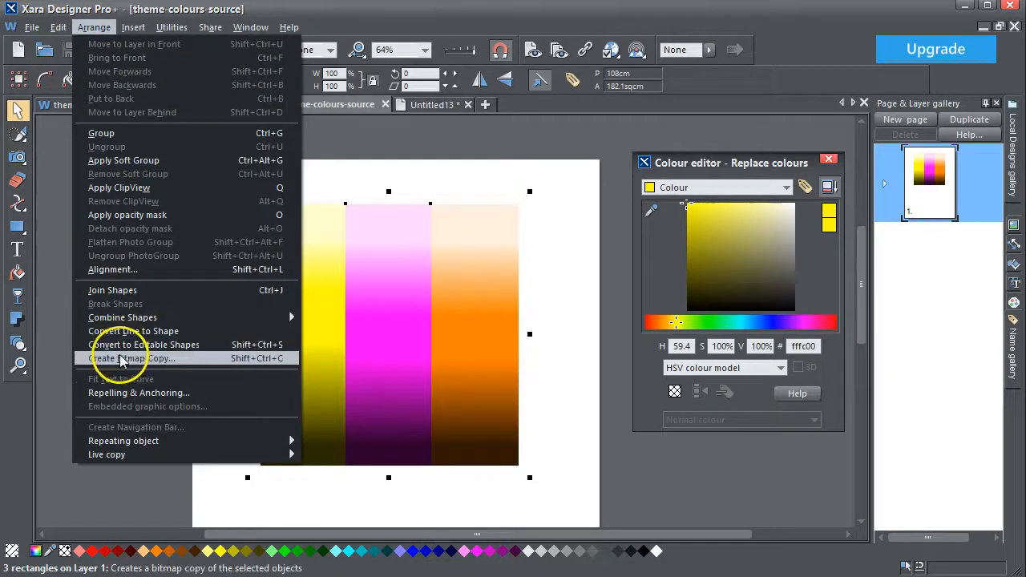
mouse_move(121, 359)
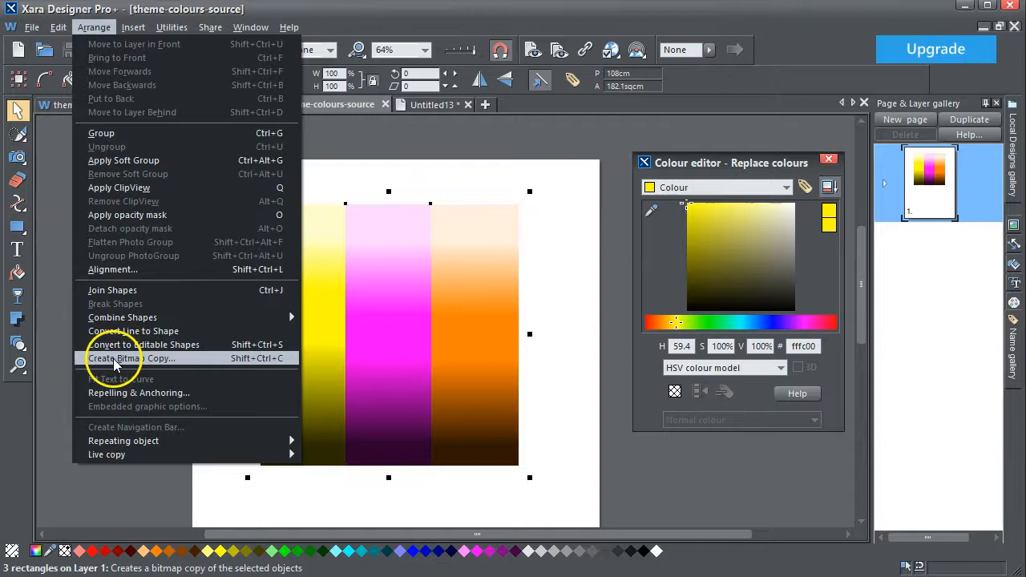
left_click(115, 359)
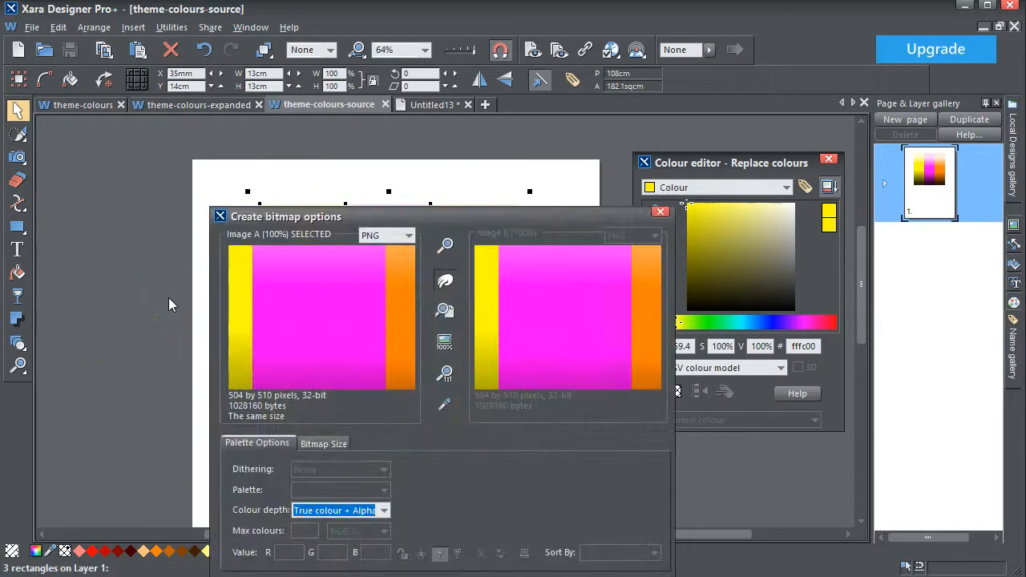
mouse_move(461, 221)
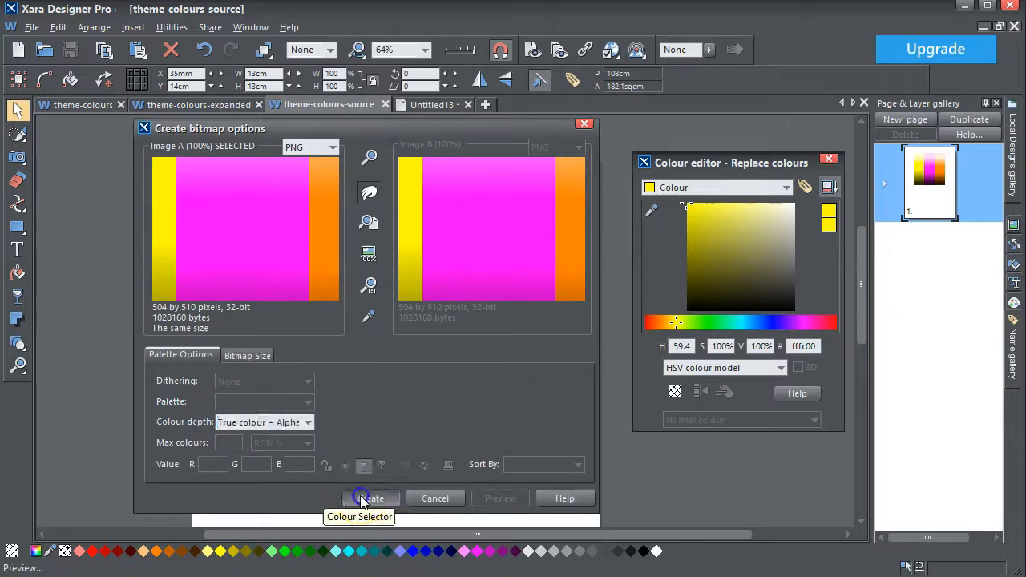
left_click(369, 497)
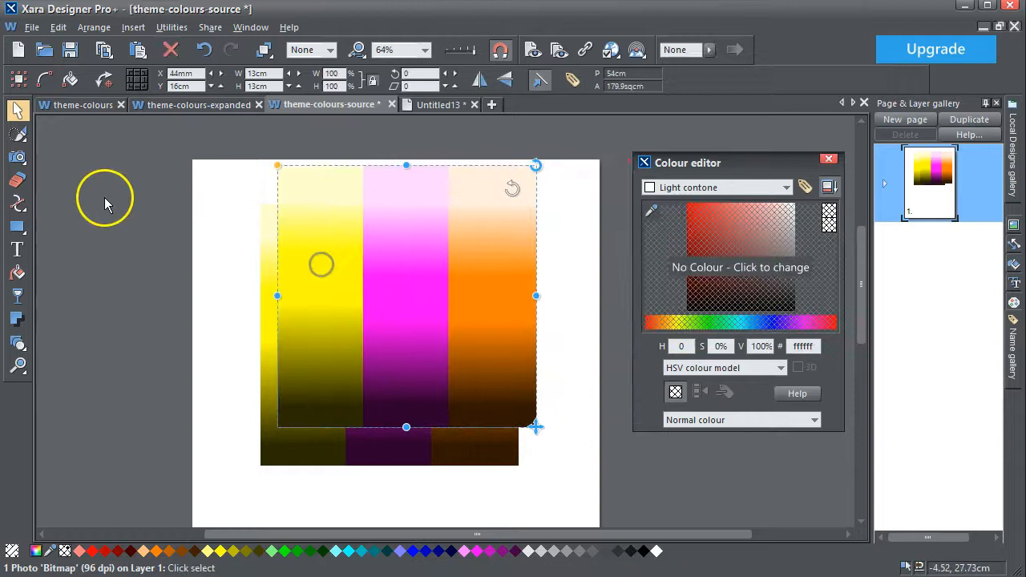
left_click(58, 26)
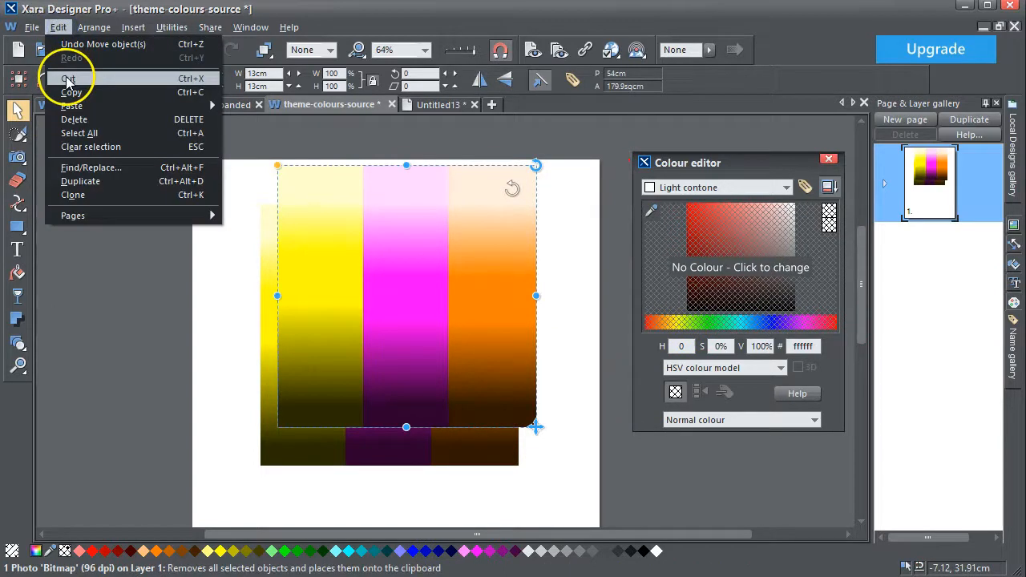
left_click(67, 77)
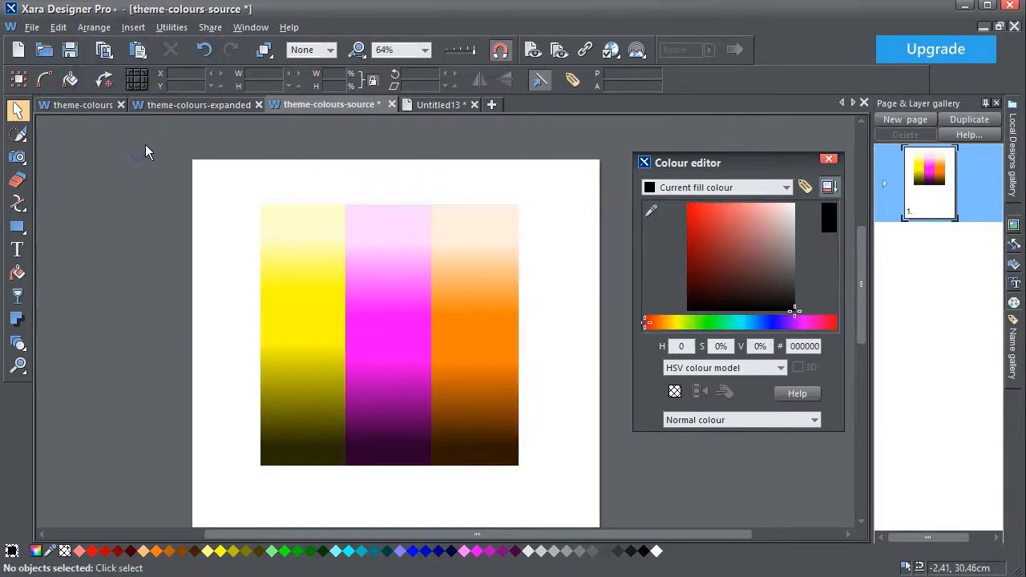
mouse_move(192, 104)
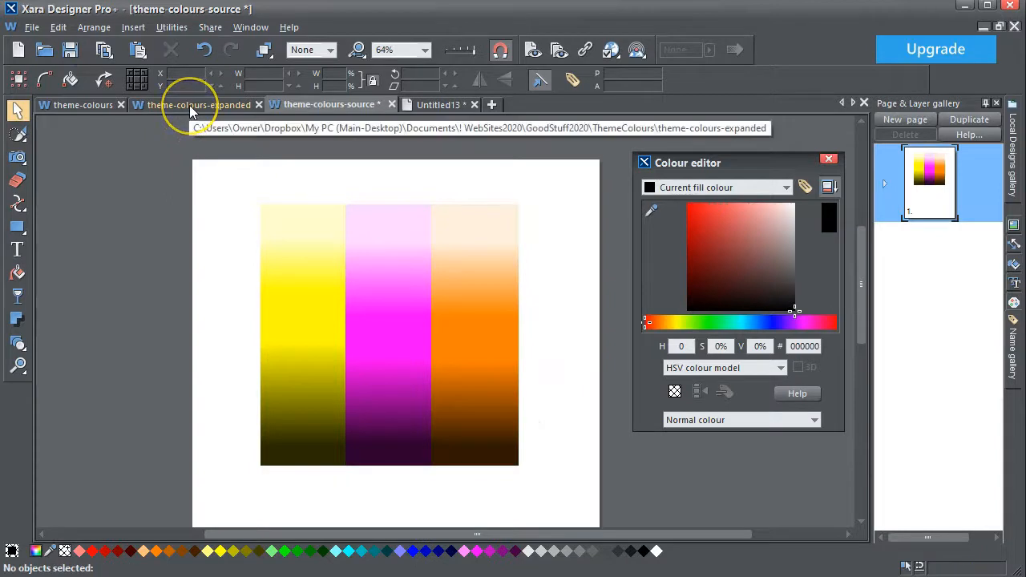
- In theme-colours-expanded, check the recoloured olive and magenta swatches and select the bitmap for deletion
left_click(199, 104)
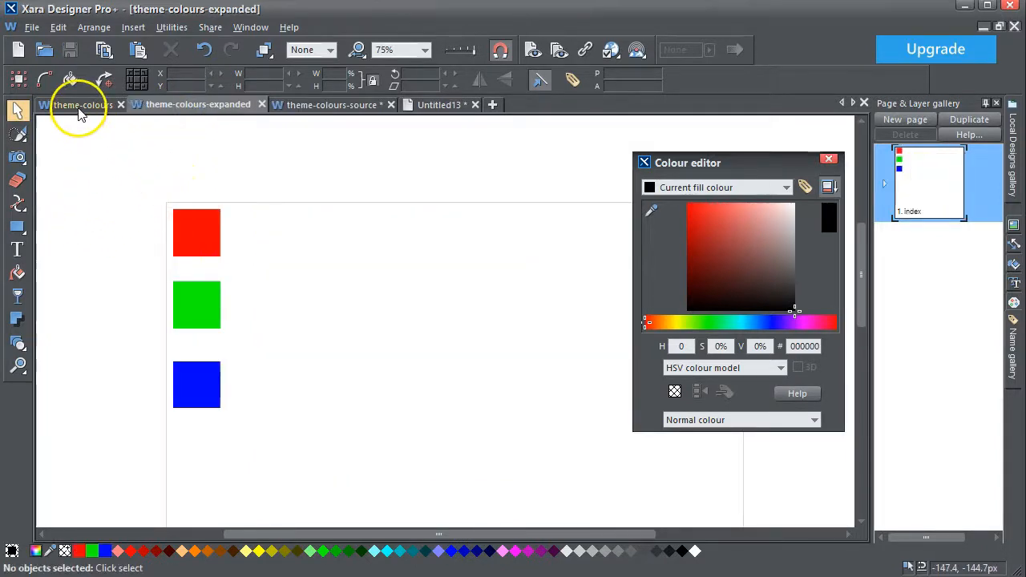
mouse_move(77, 104)
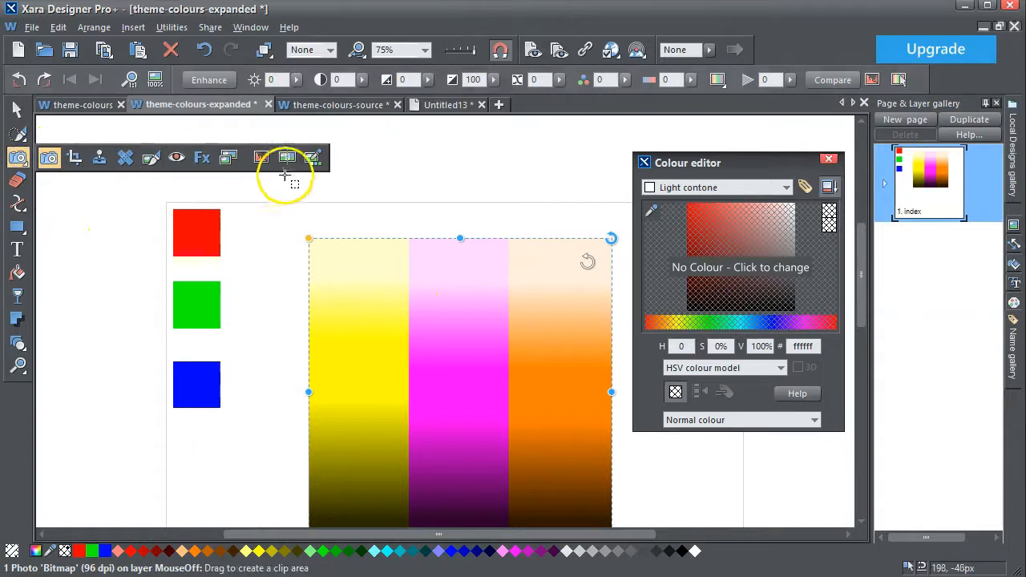
mouse_move(314, 157)
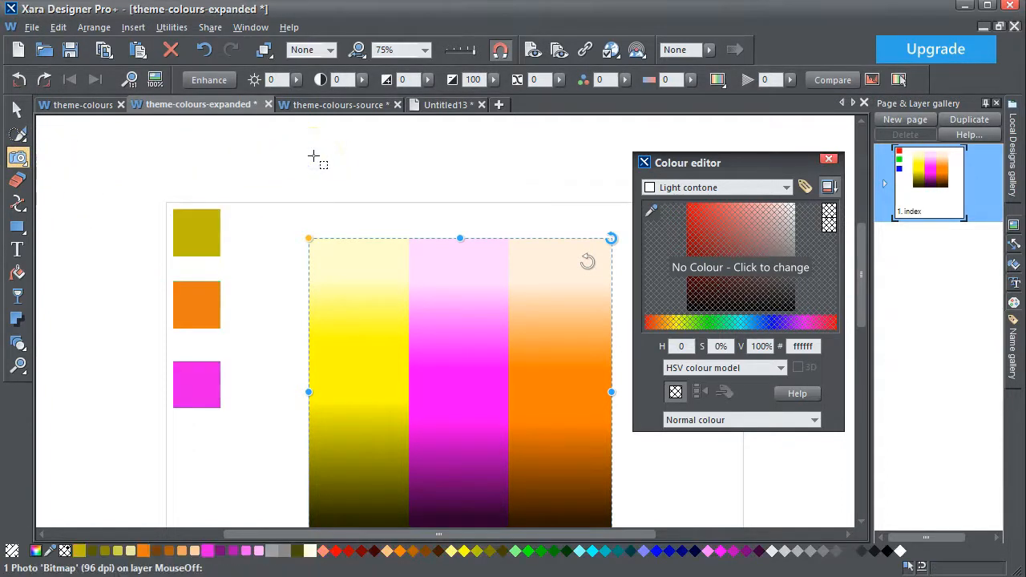
left_click(18, 109)
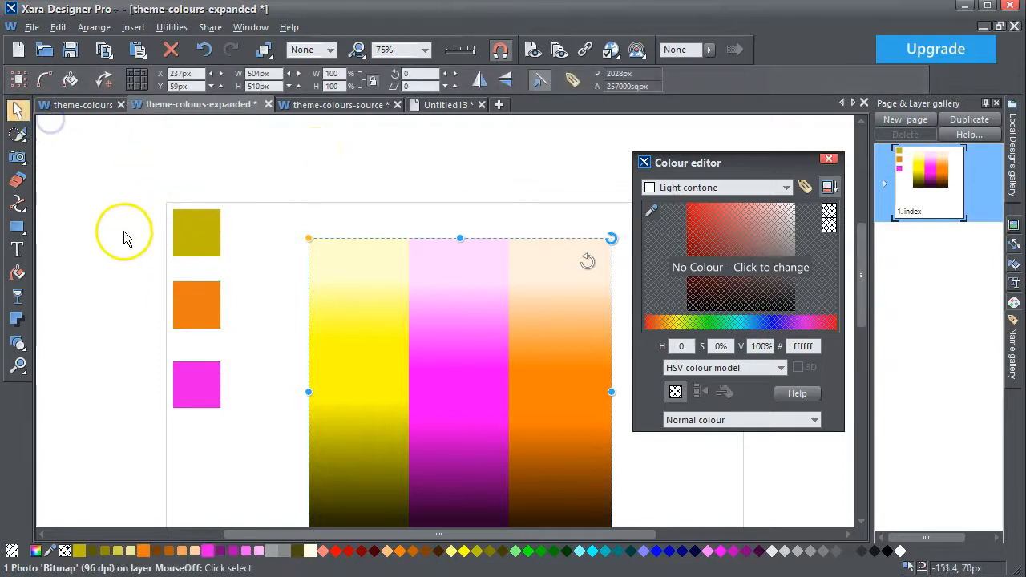
left_click(195, 308)
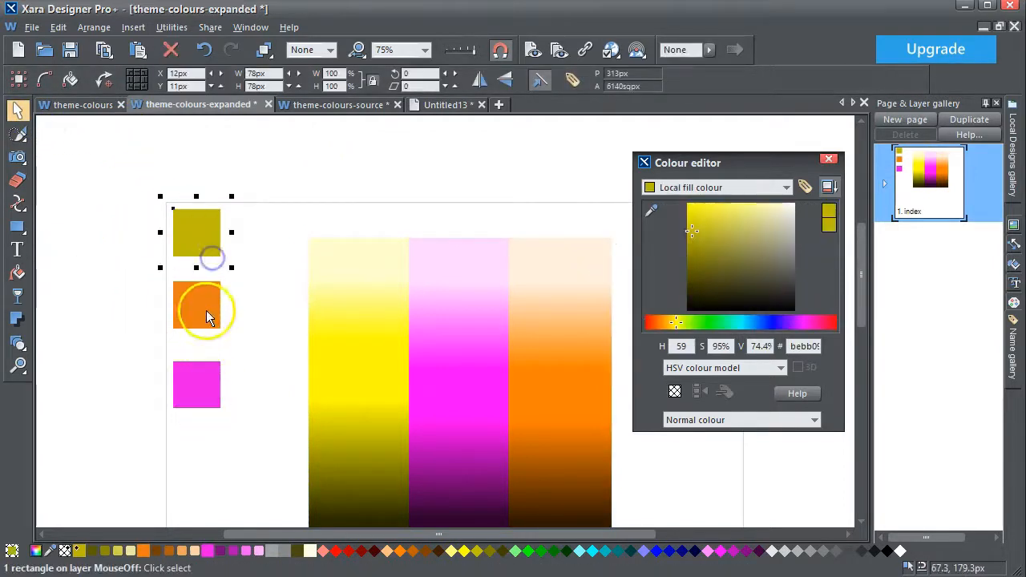
left_click(195, 384)
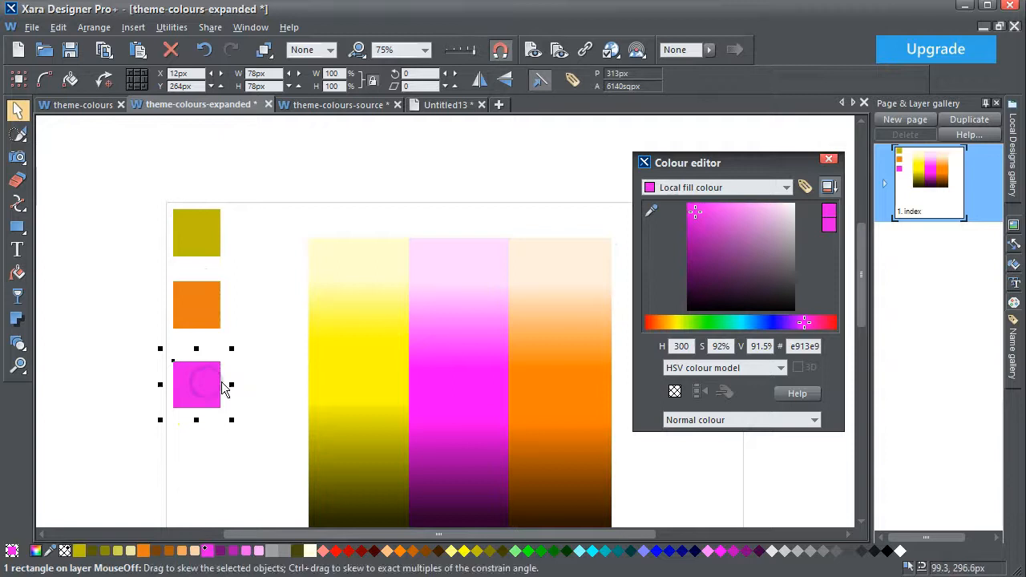
left_click(392, 356)
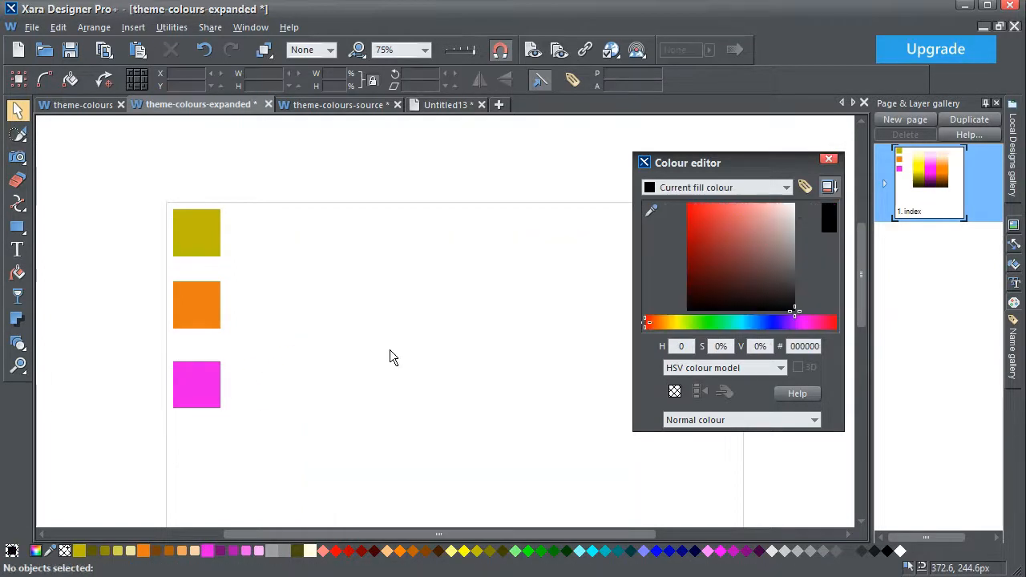
left_click(196, 232)
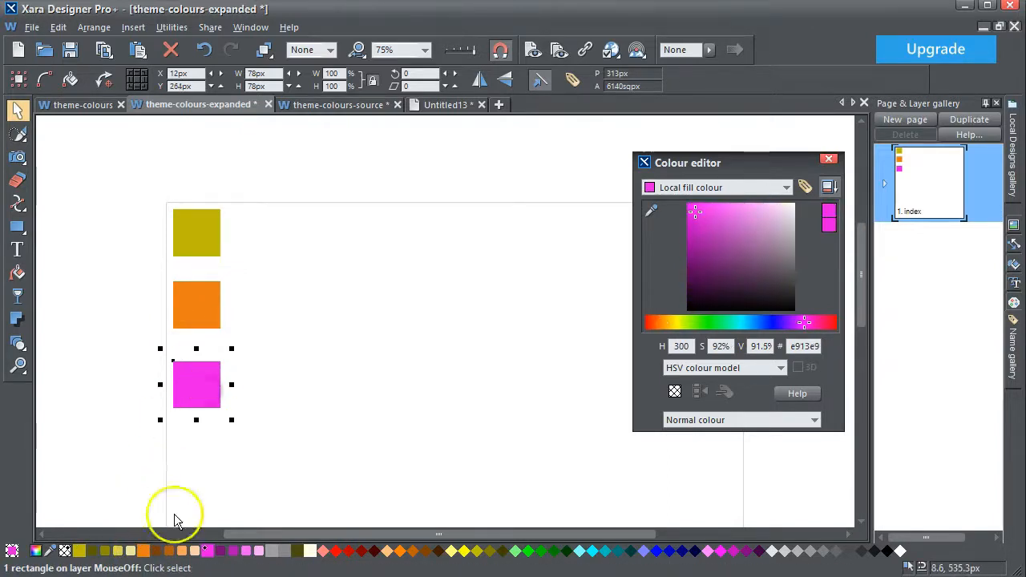
left_click(125, 456)
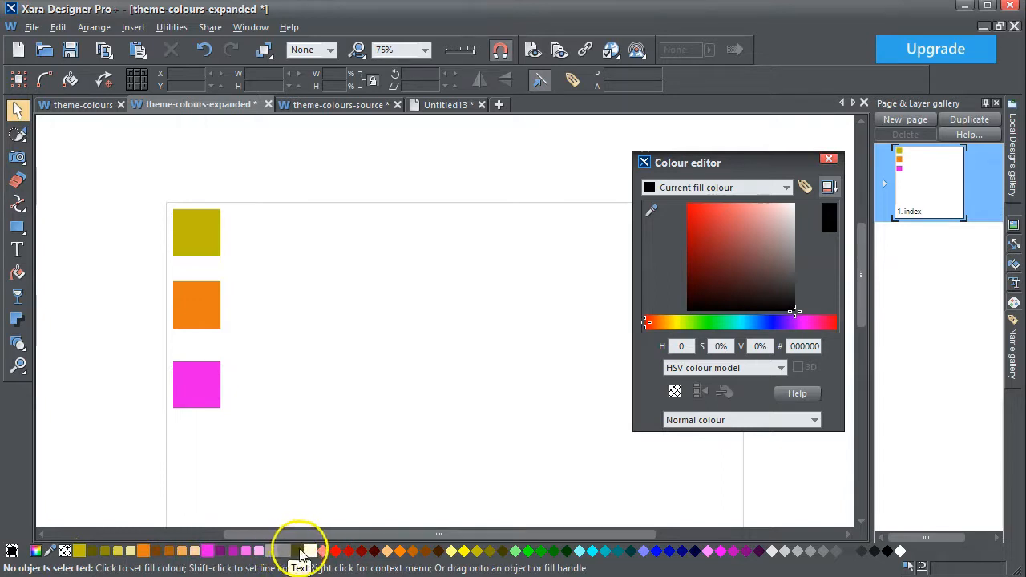
mouse_move(311, 552)
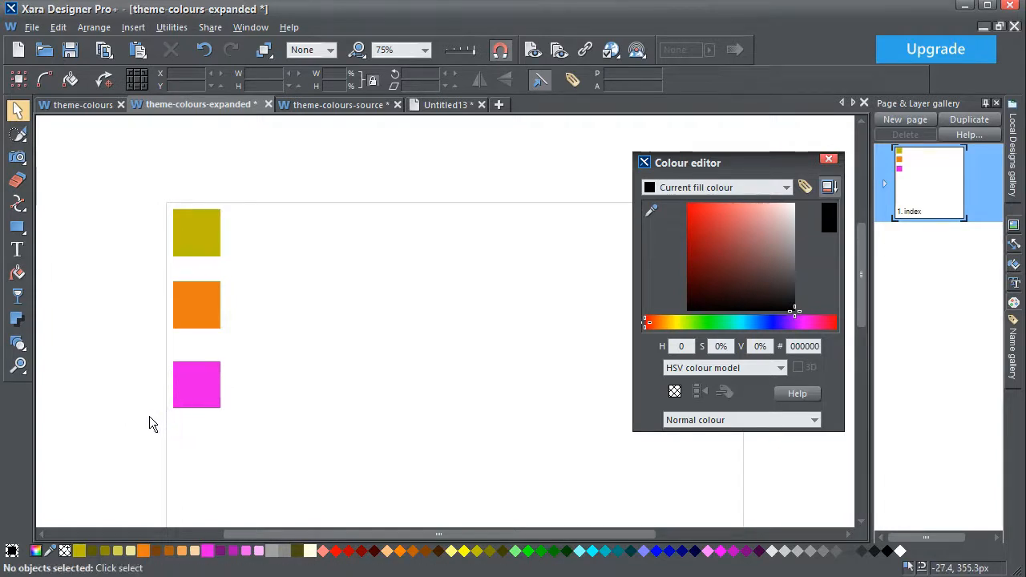
mouse_move(158, 426)
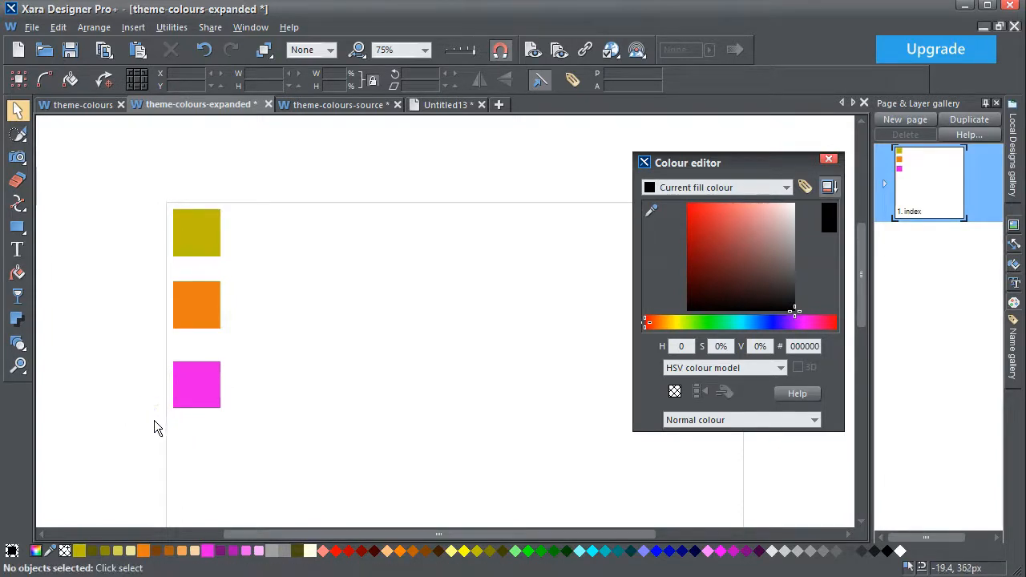
- Select the magenta square and shift Theme Color 3's hue to lime green in the Colour editor
left_click(195, 387)
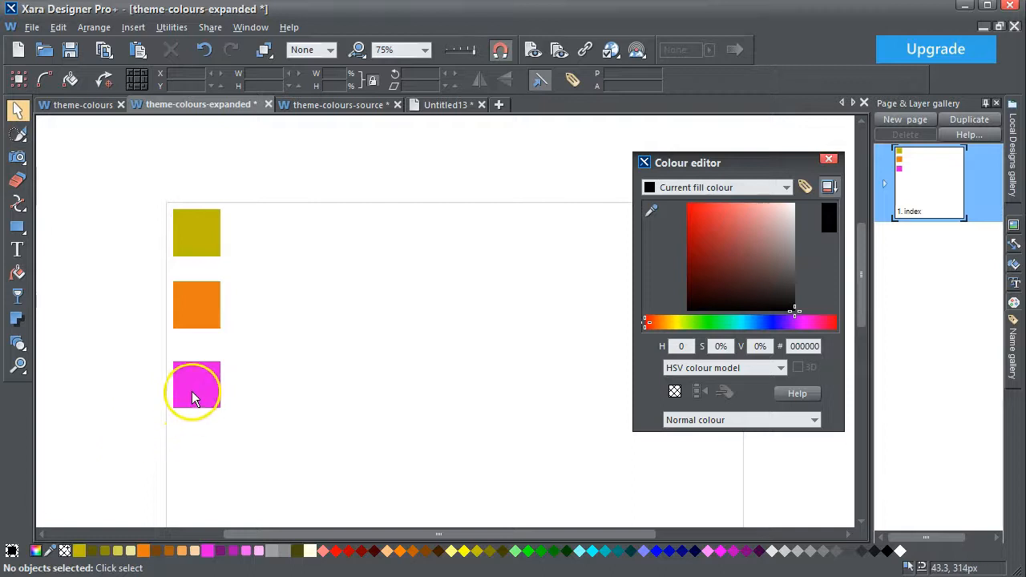
left_click(195, 390)
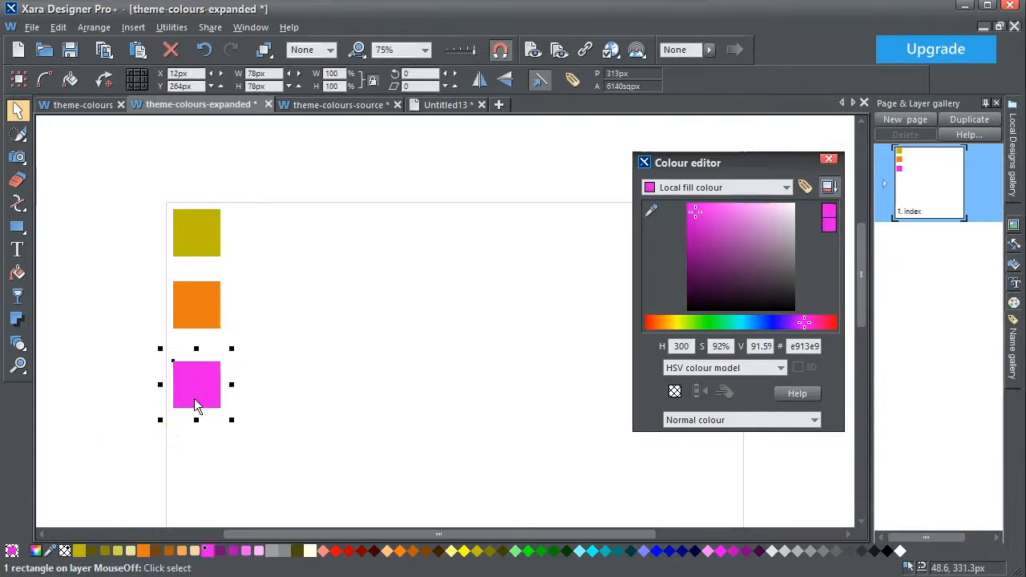
left_click(728, 263)
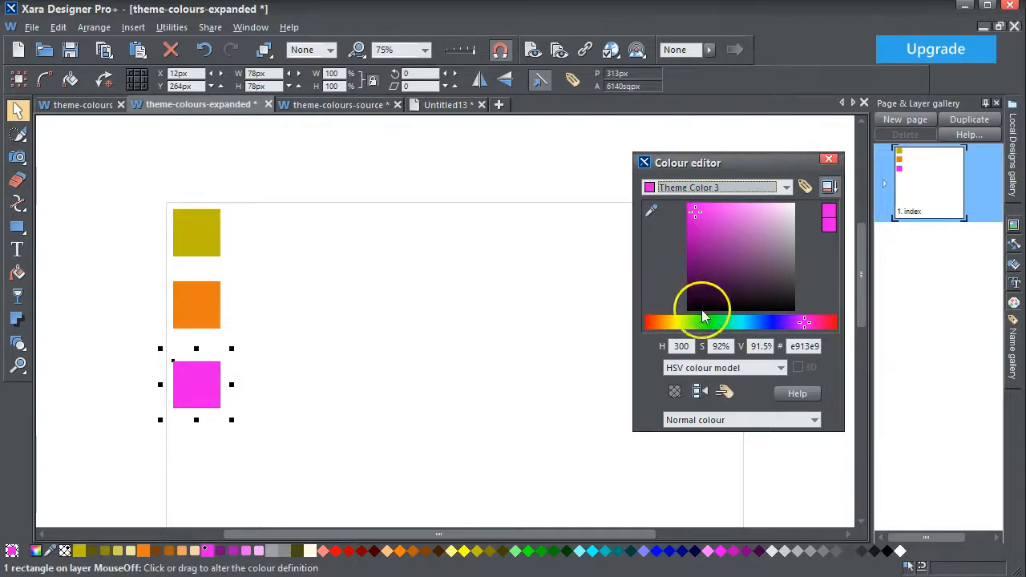
left_click_drag(702, 322, 686, 322)
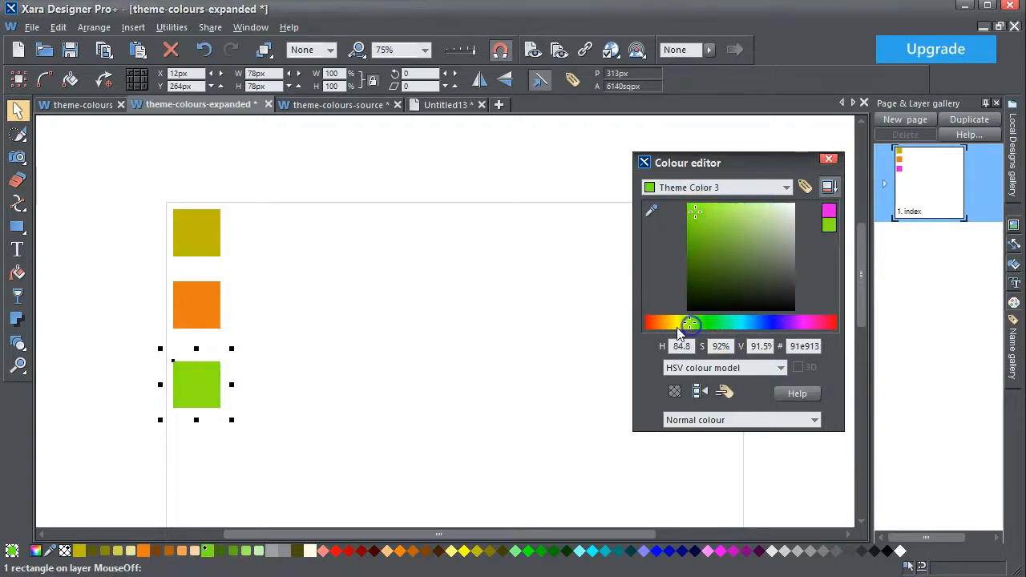